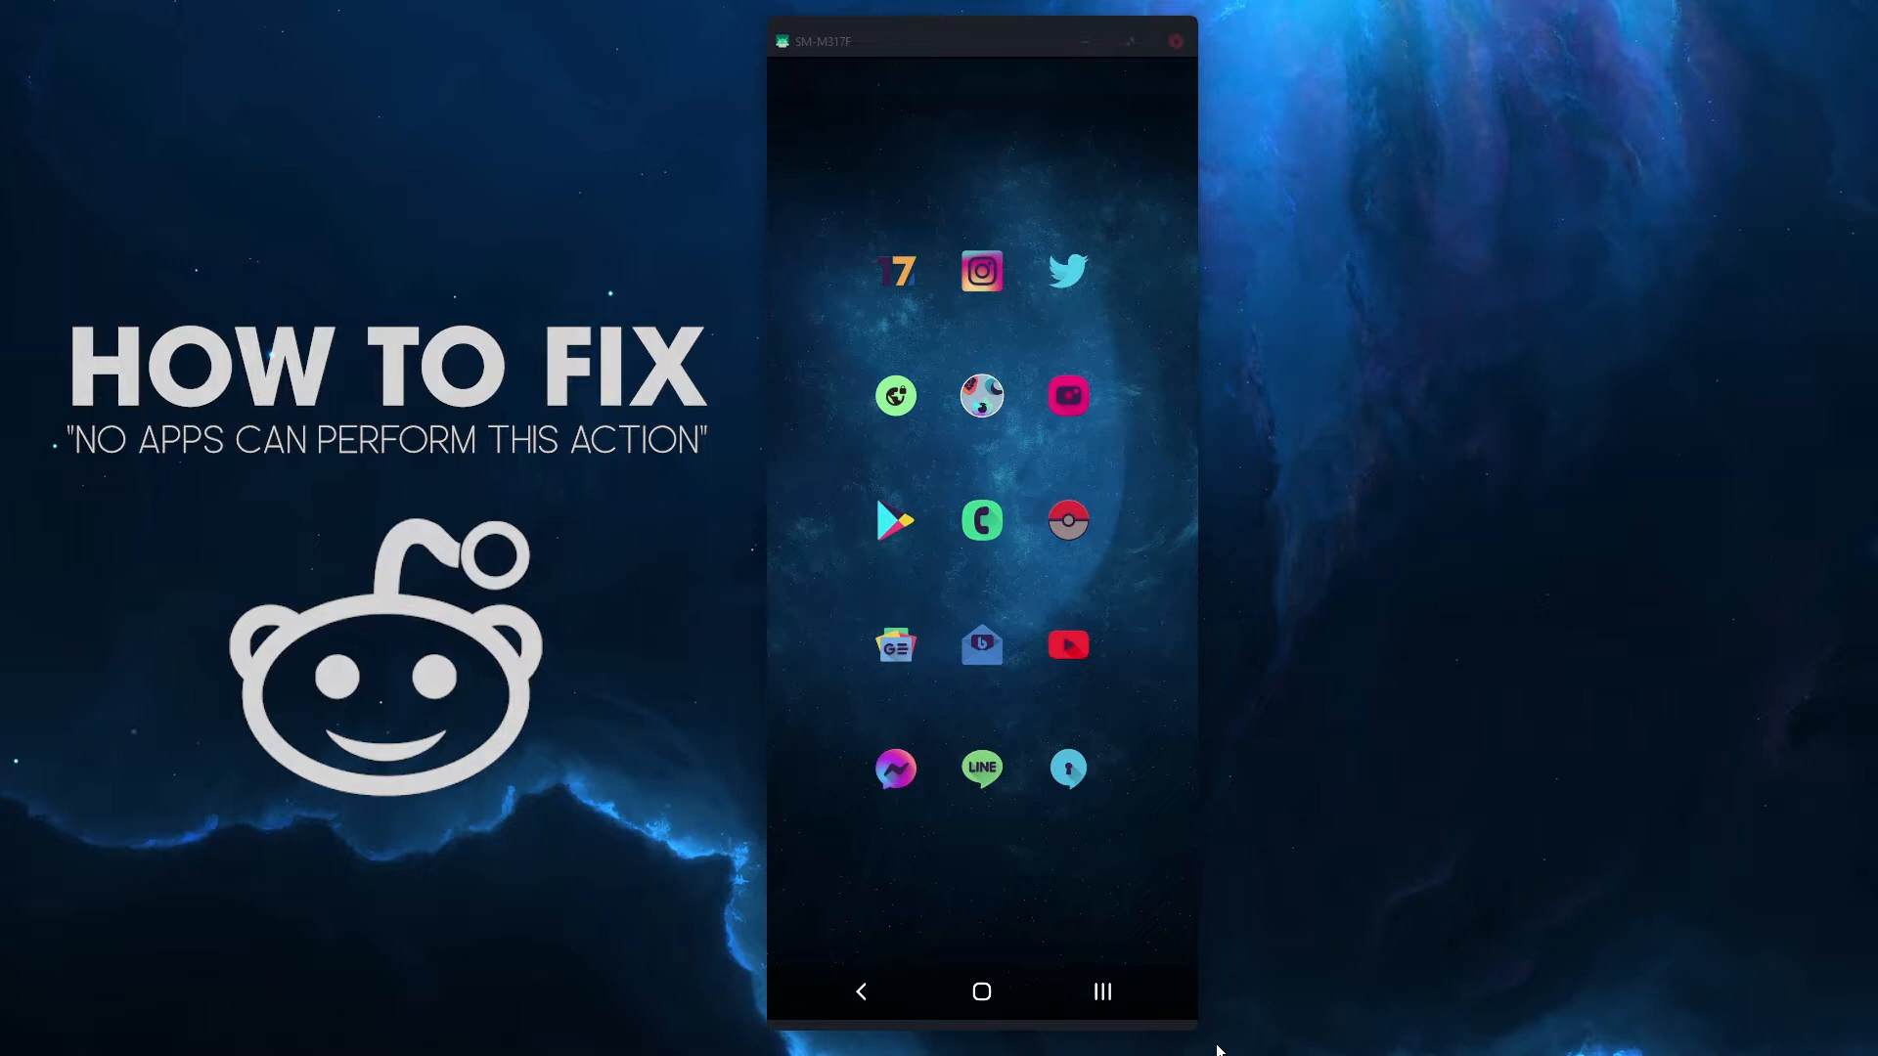
Reopen Reddit from the recent apps on the r/worldnews feed.
click(1100, 991)
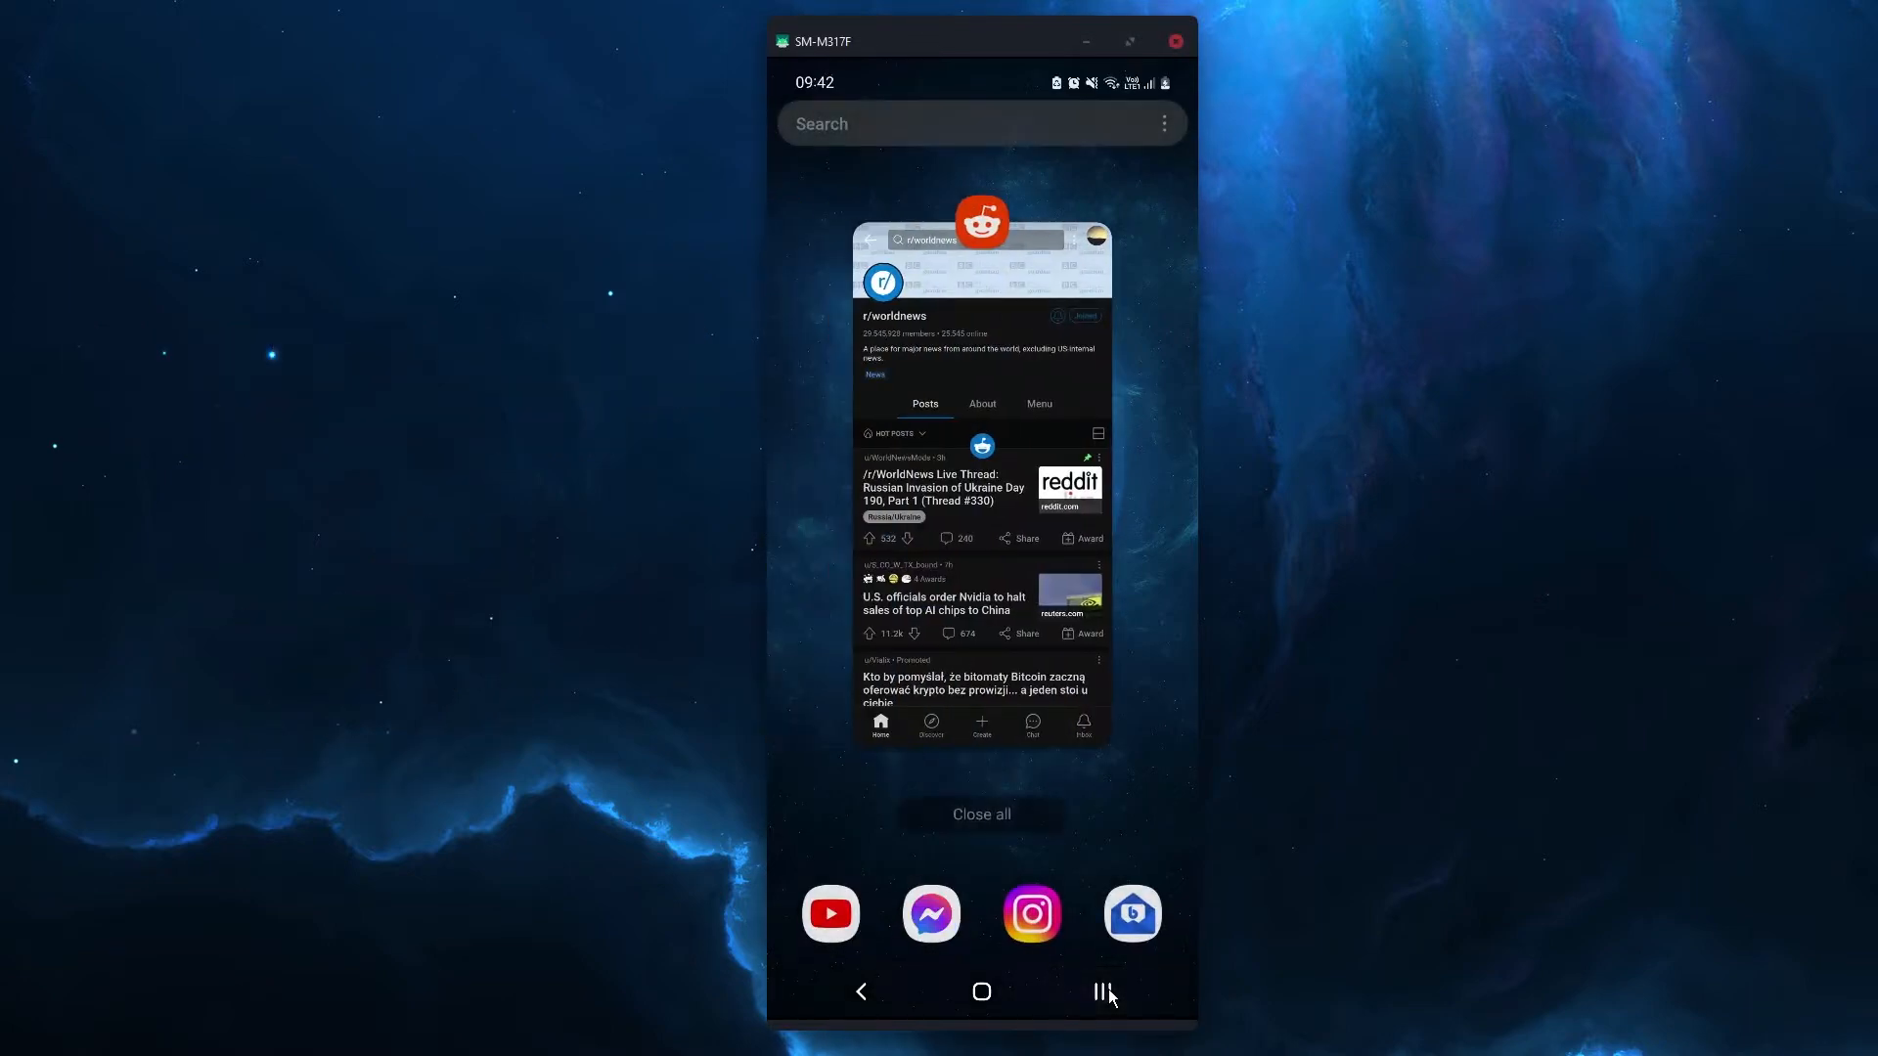
click(982, 479)
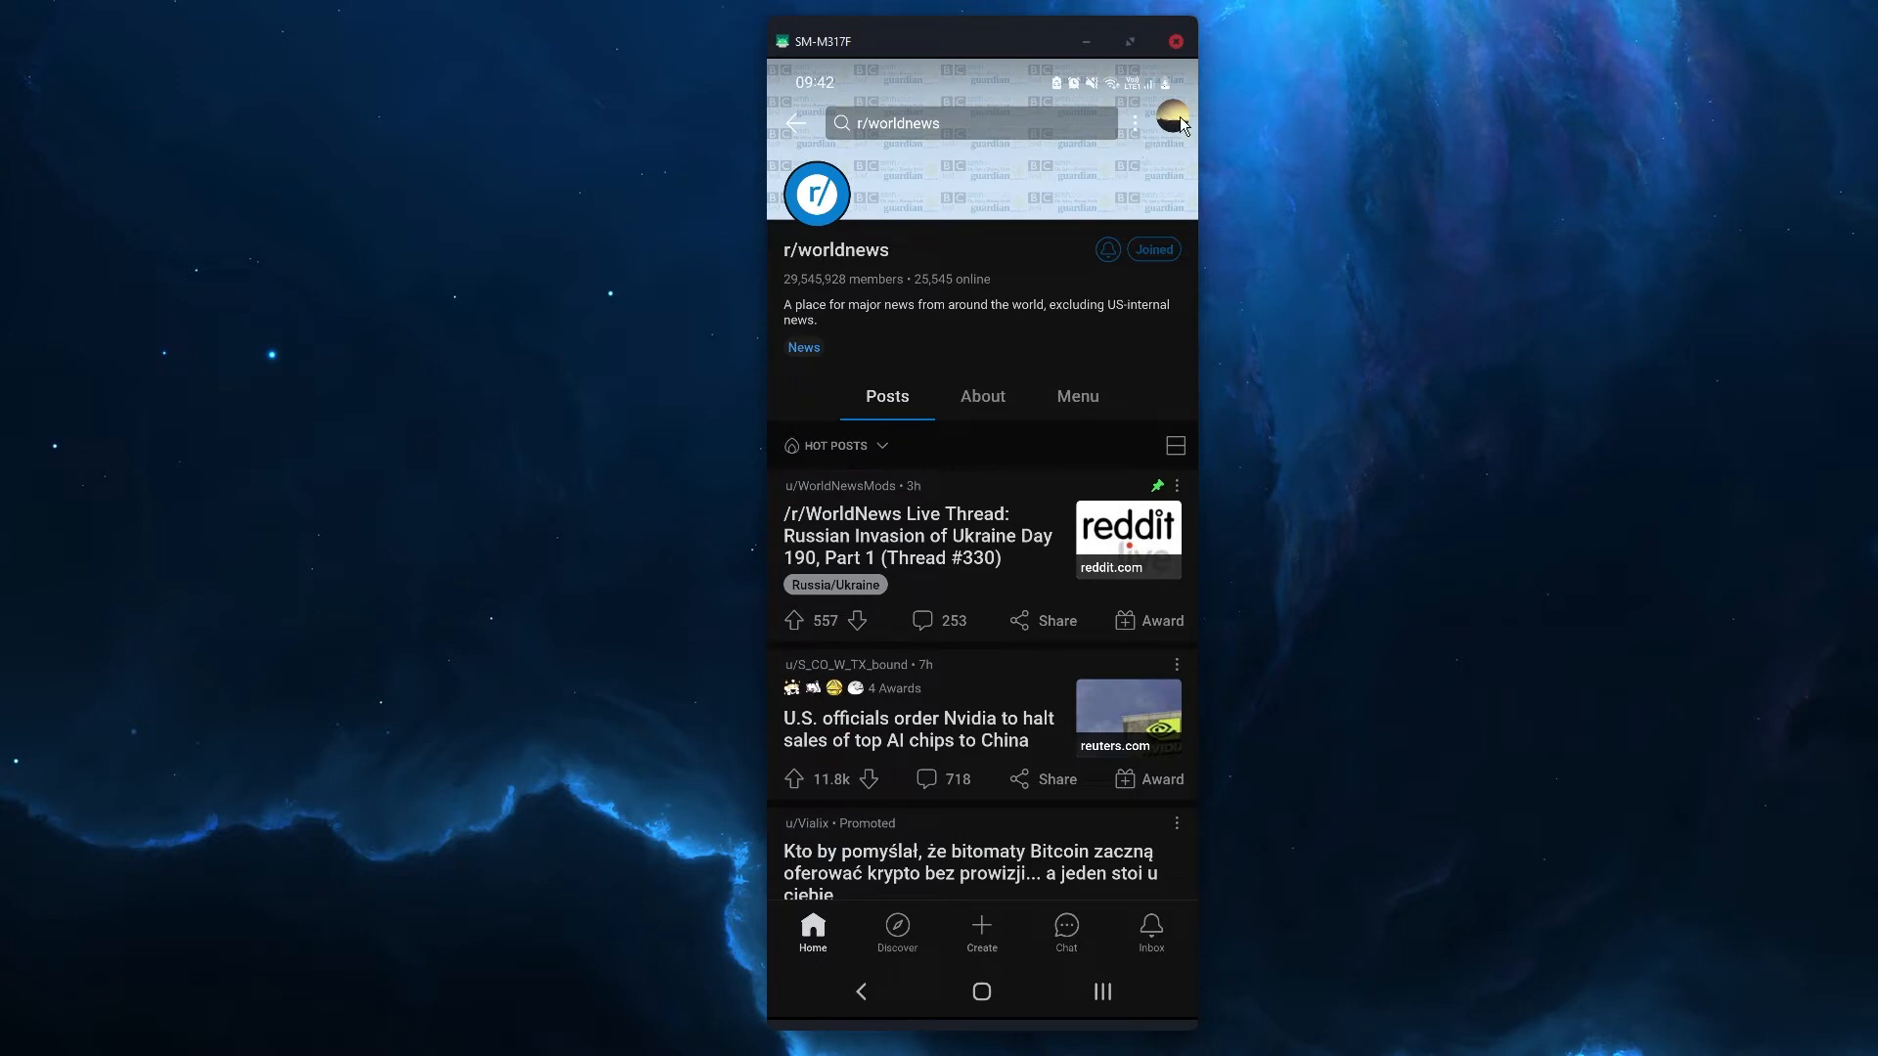
In Reddit Settings, toggle 'Open web links in-app' off and back on.
click(1172, 123)
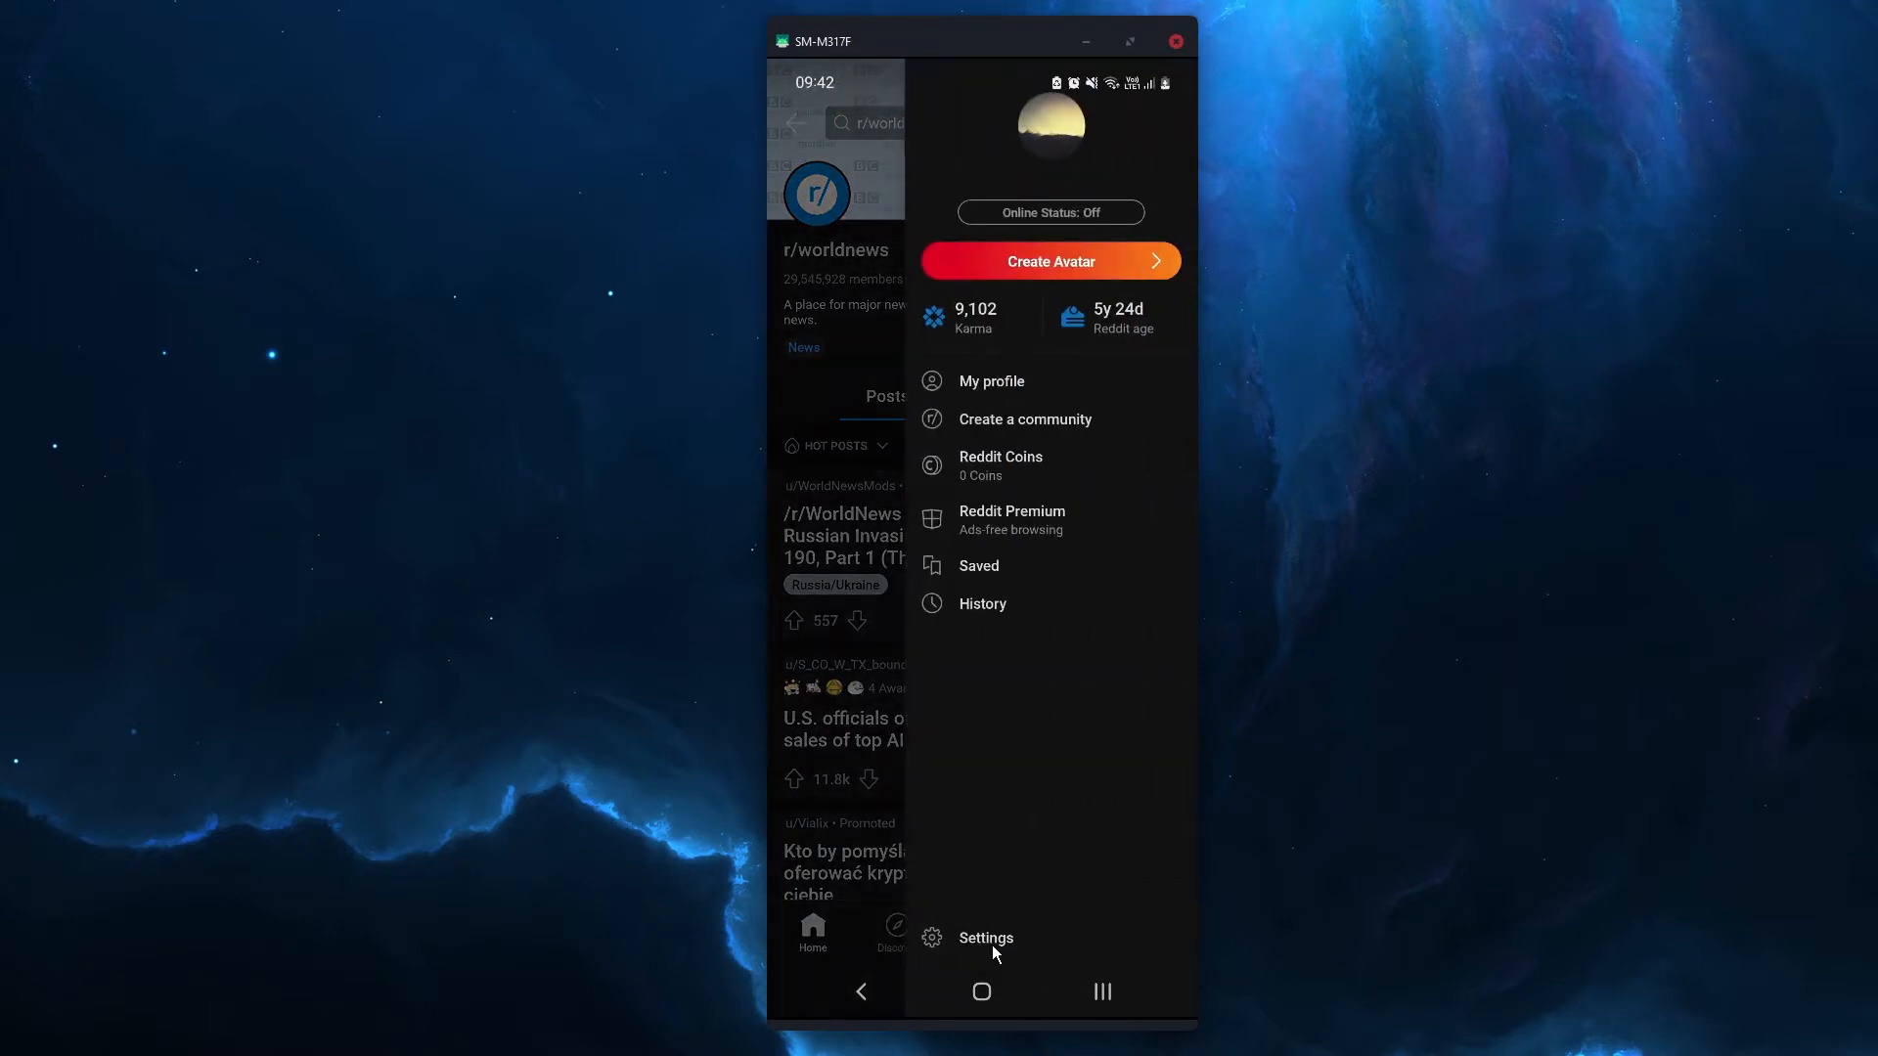
click(985, 938)
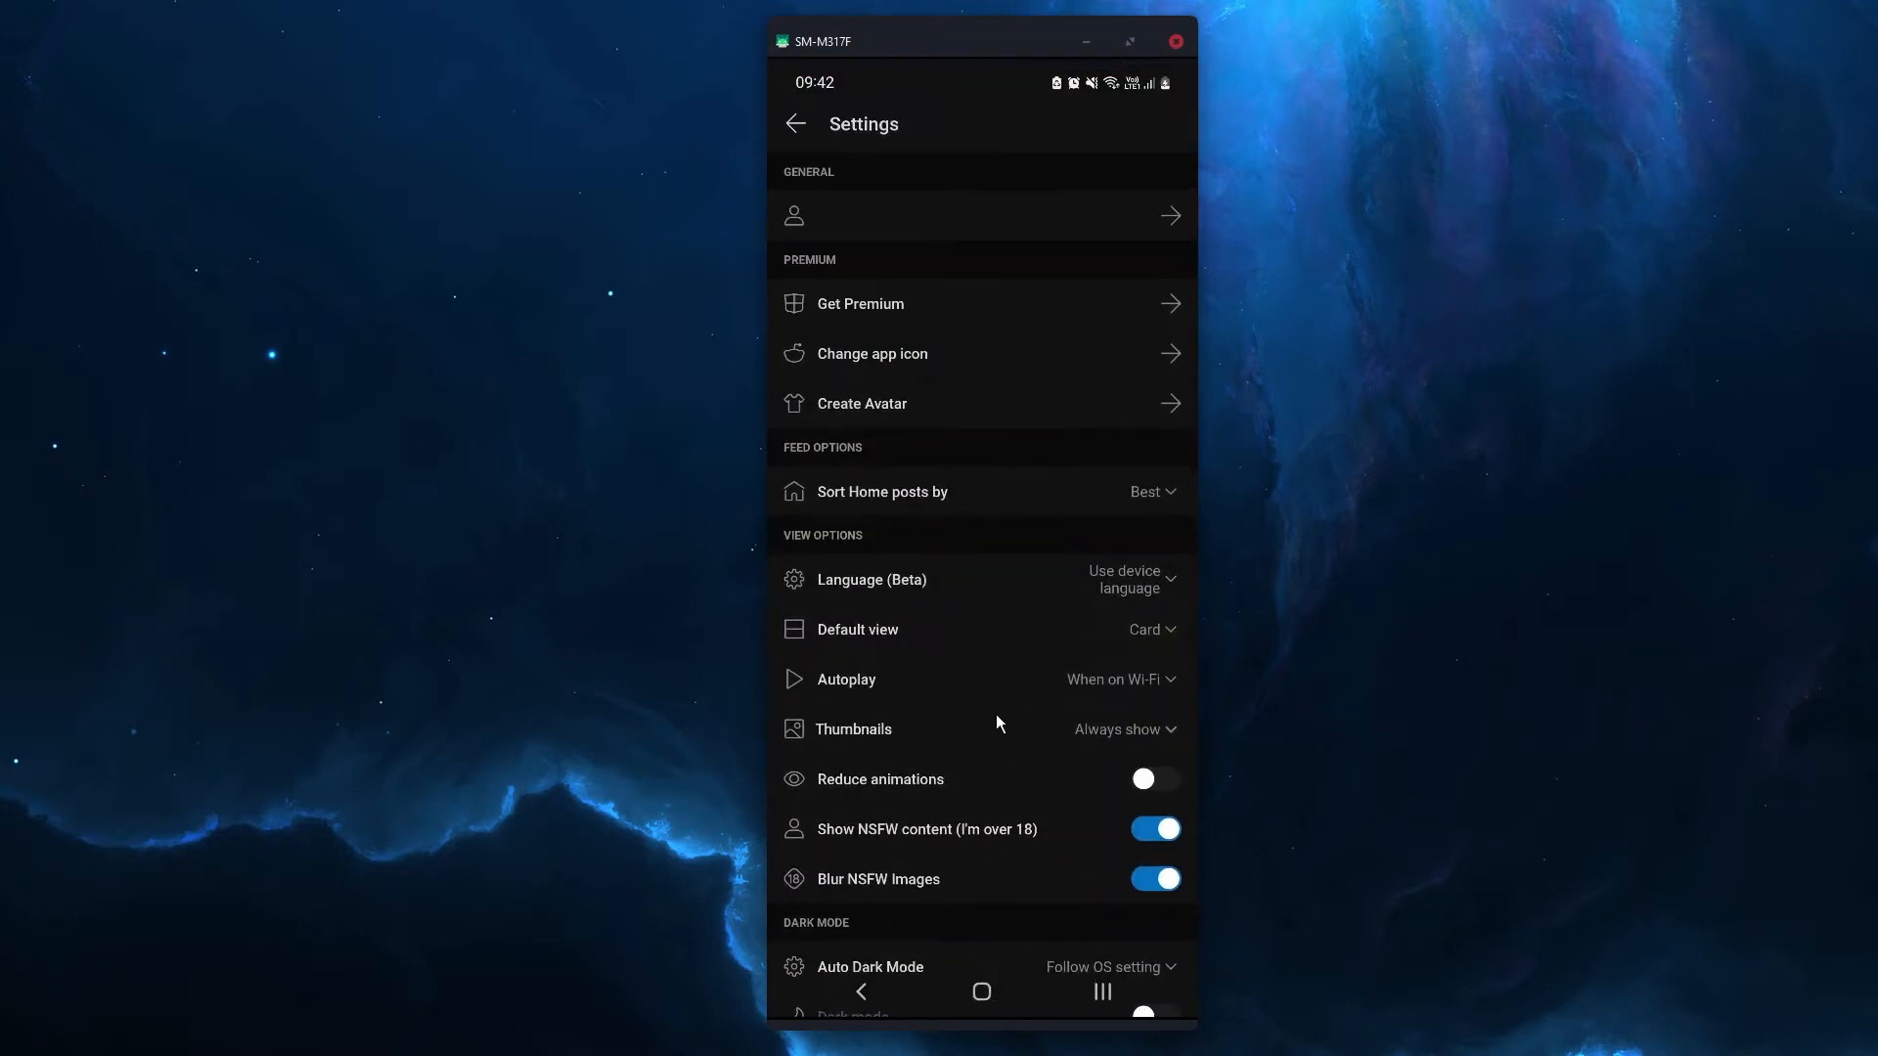
scroll(down, 3)
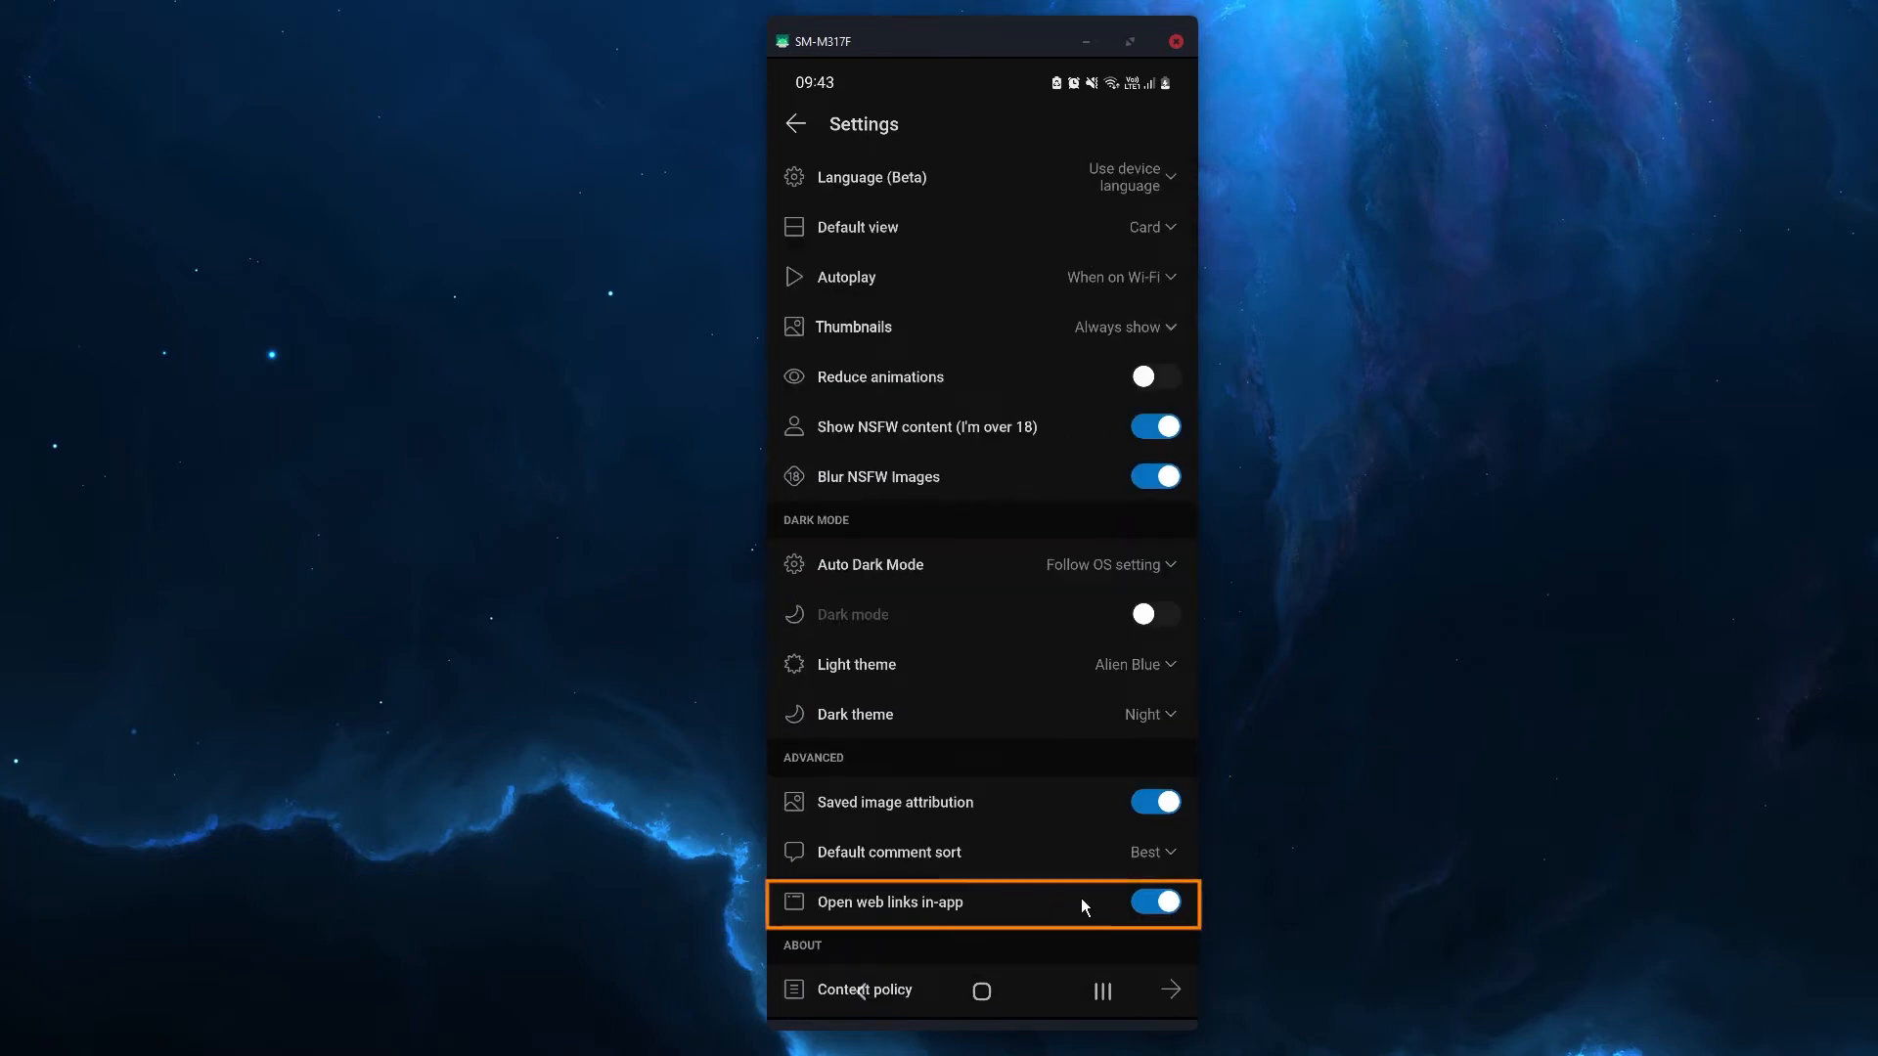
mouse_move(1000, 914)
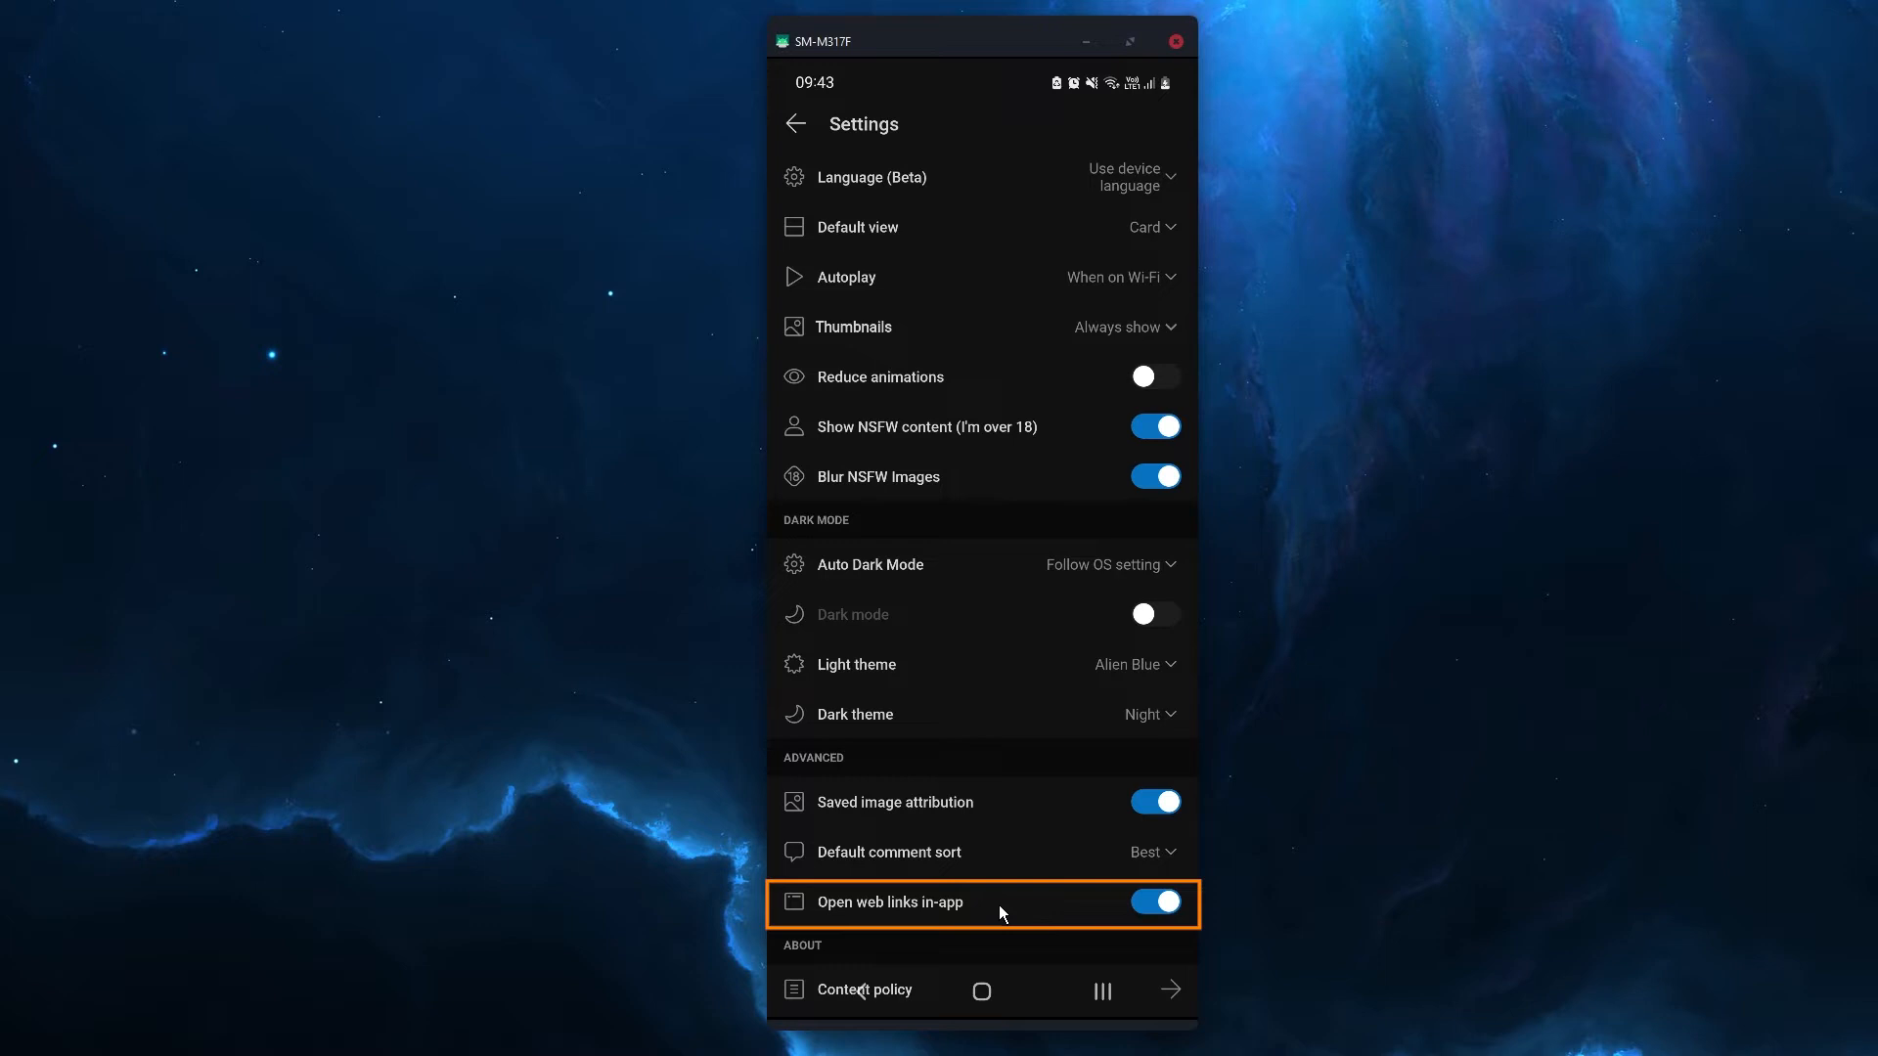
click(1153, 902)
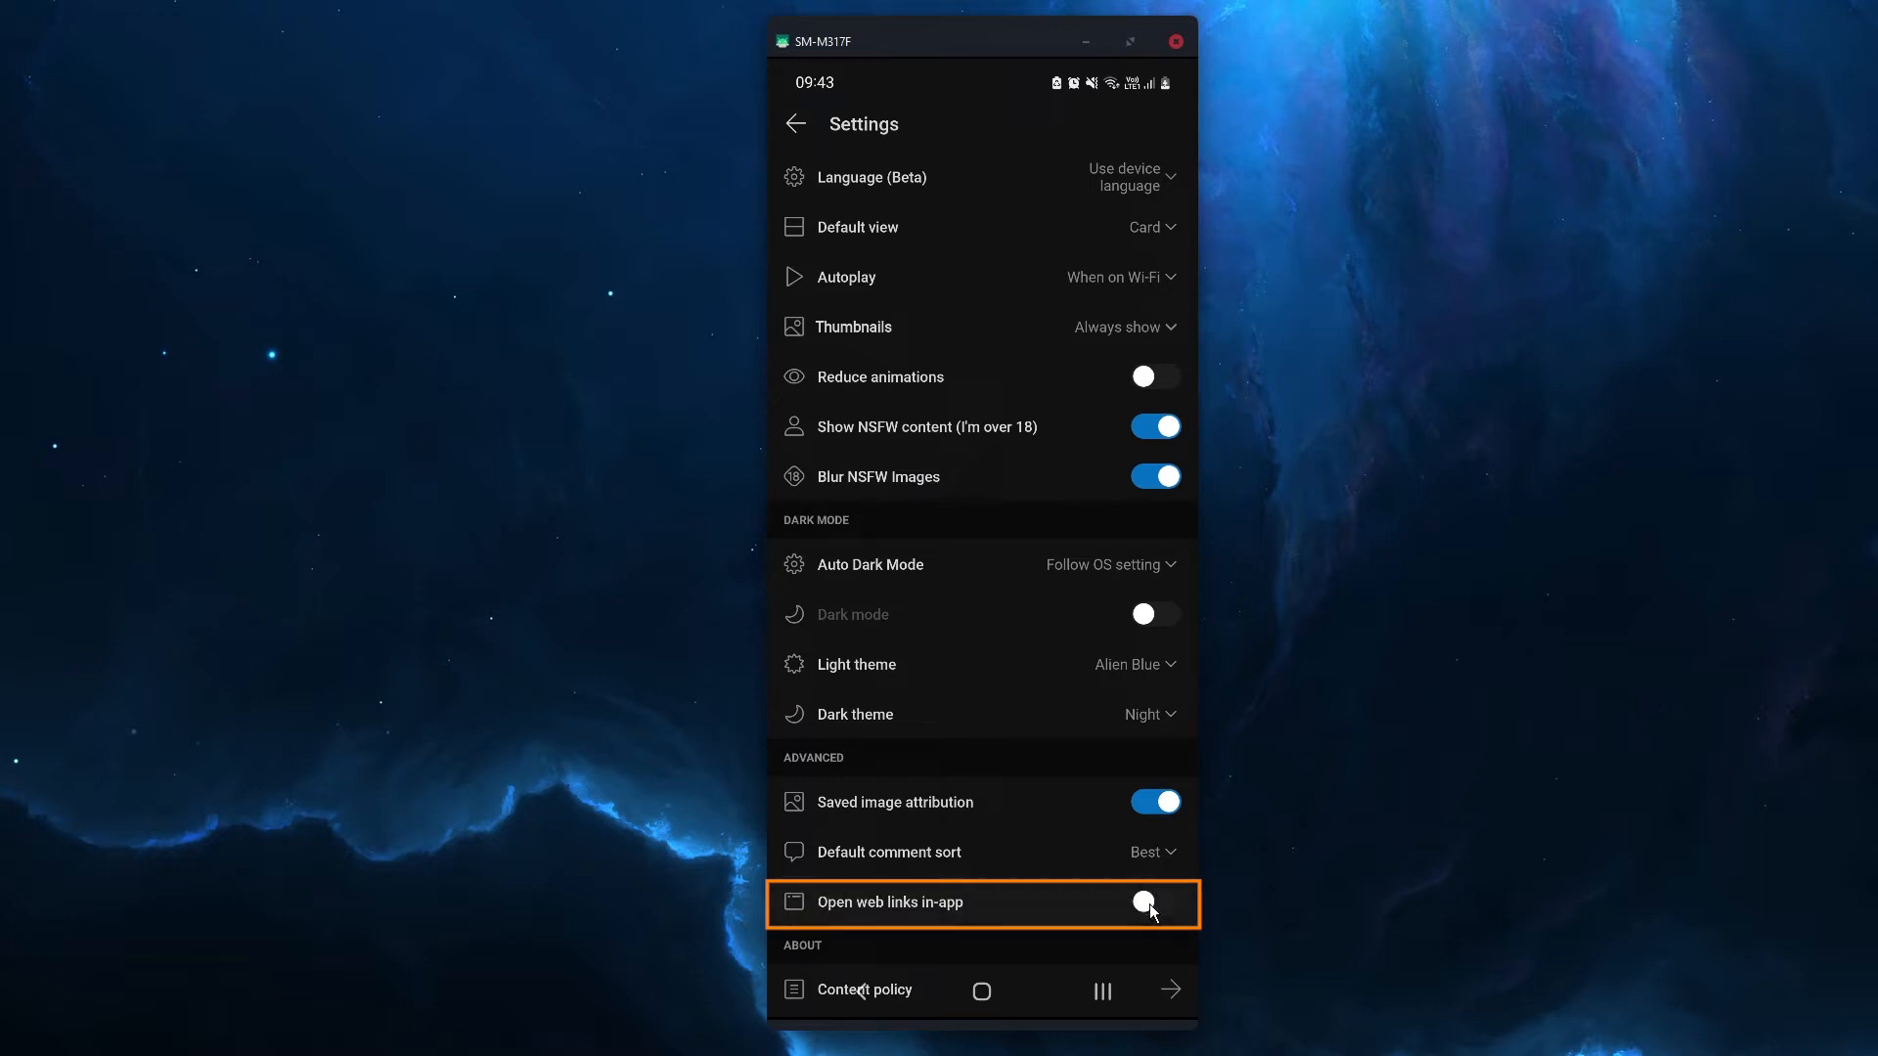
click(1154, 902)
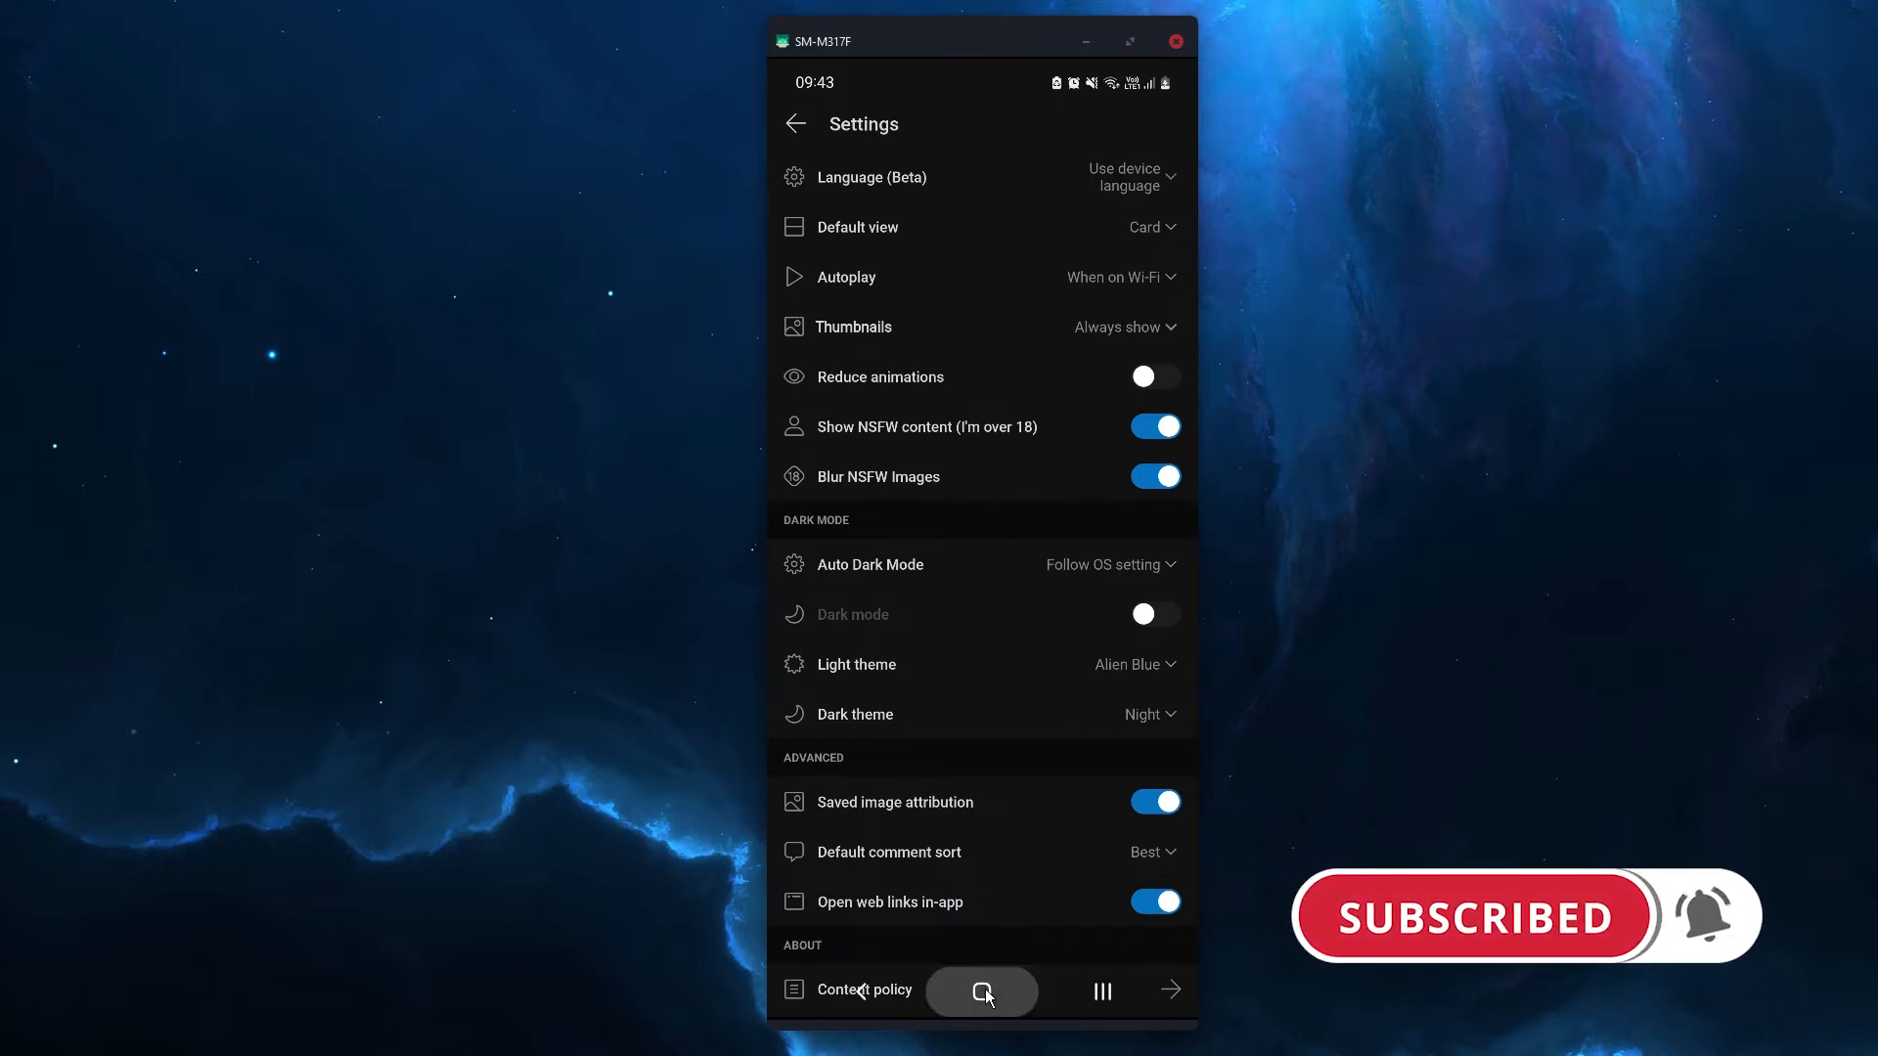
Launch Brave from the home screen and open the APKMirror search result.
click(981, 991)
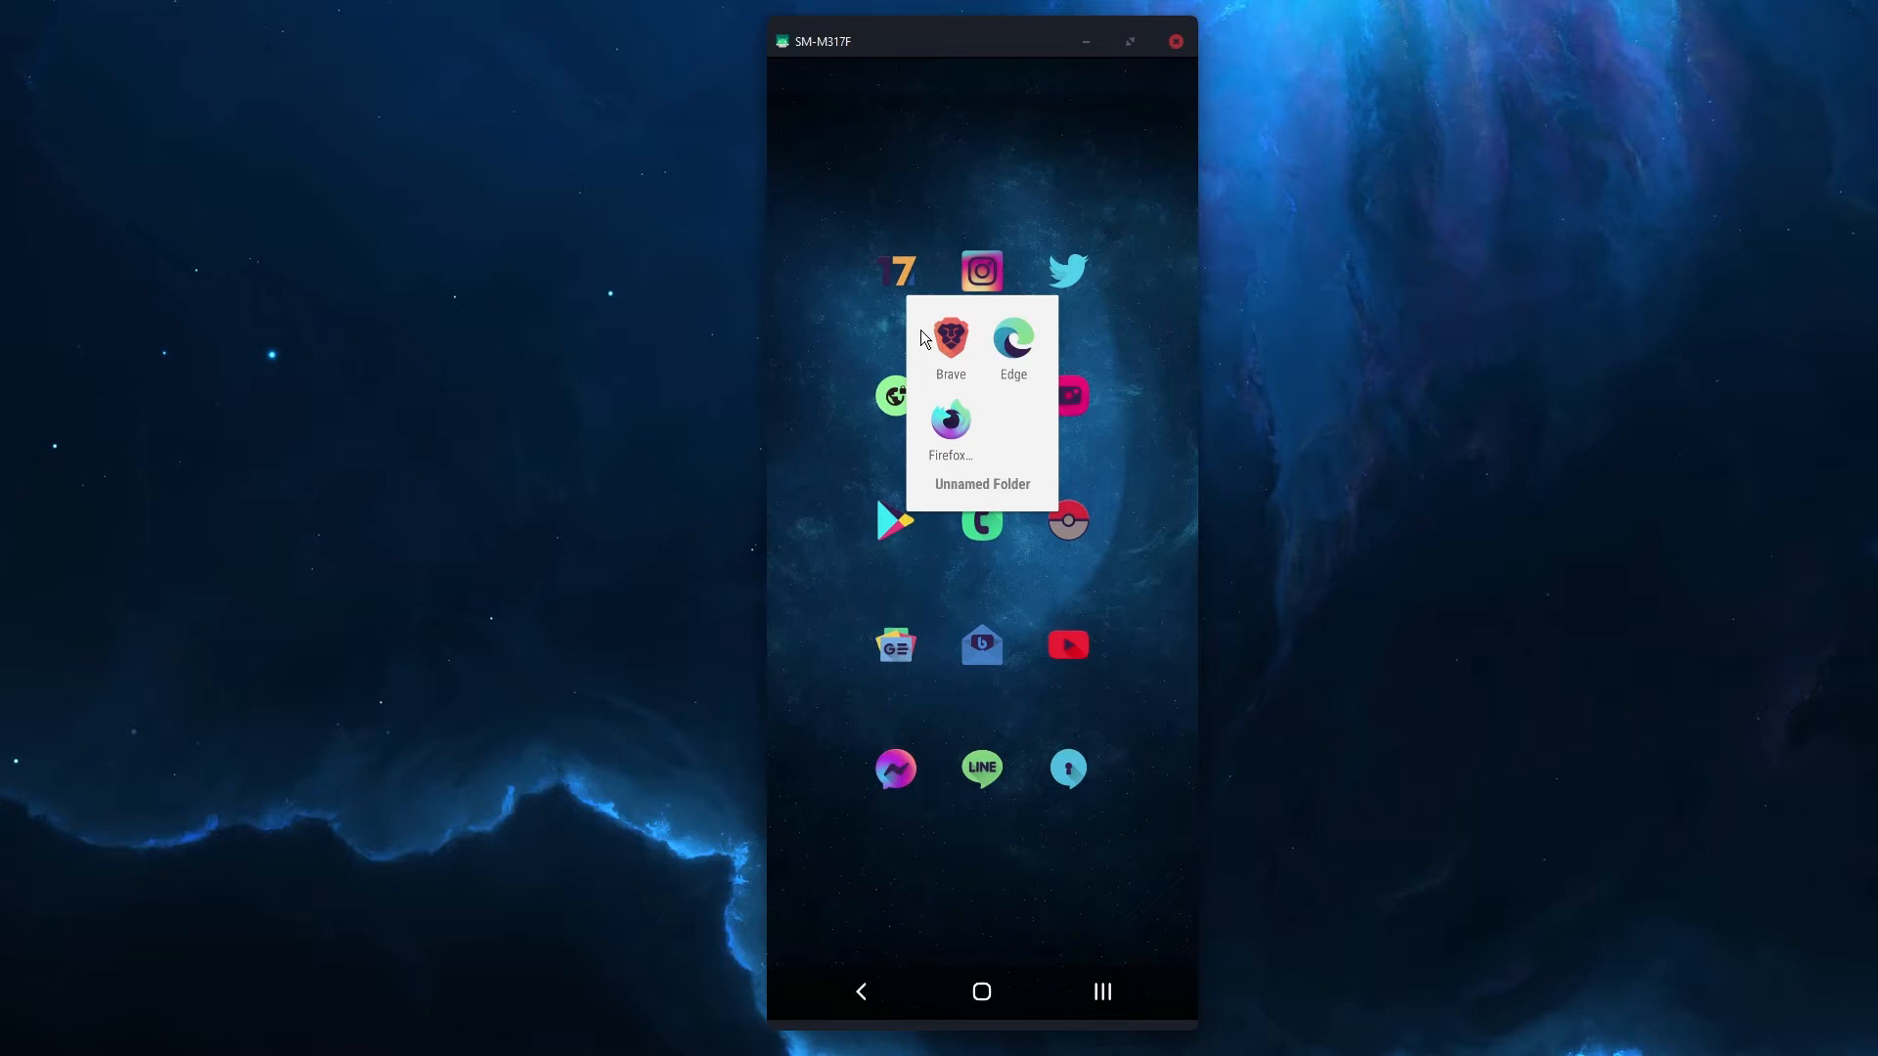
click(950, 339)
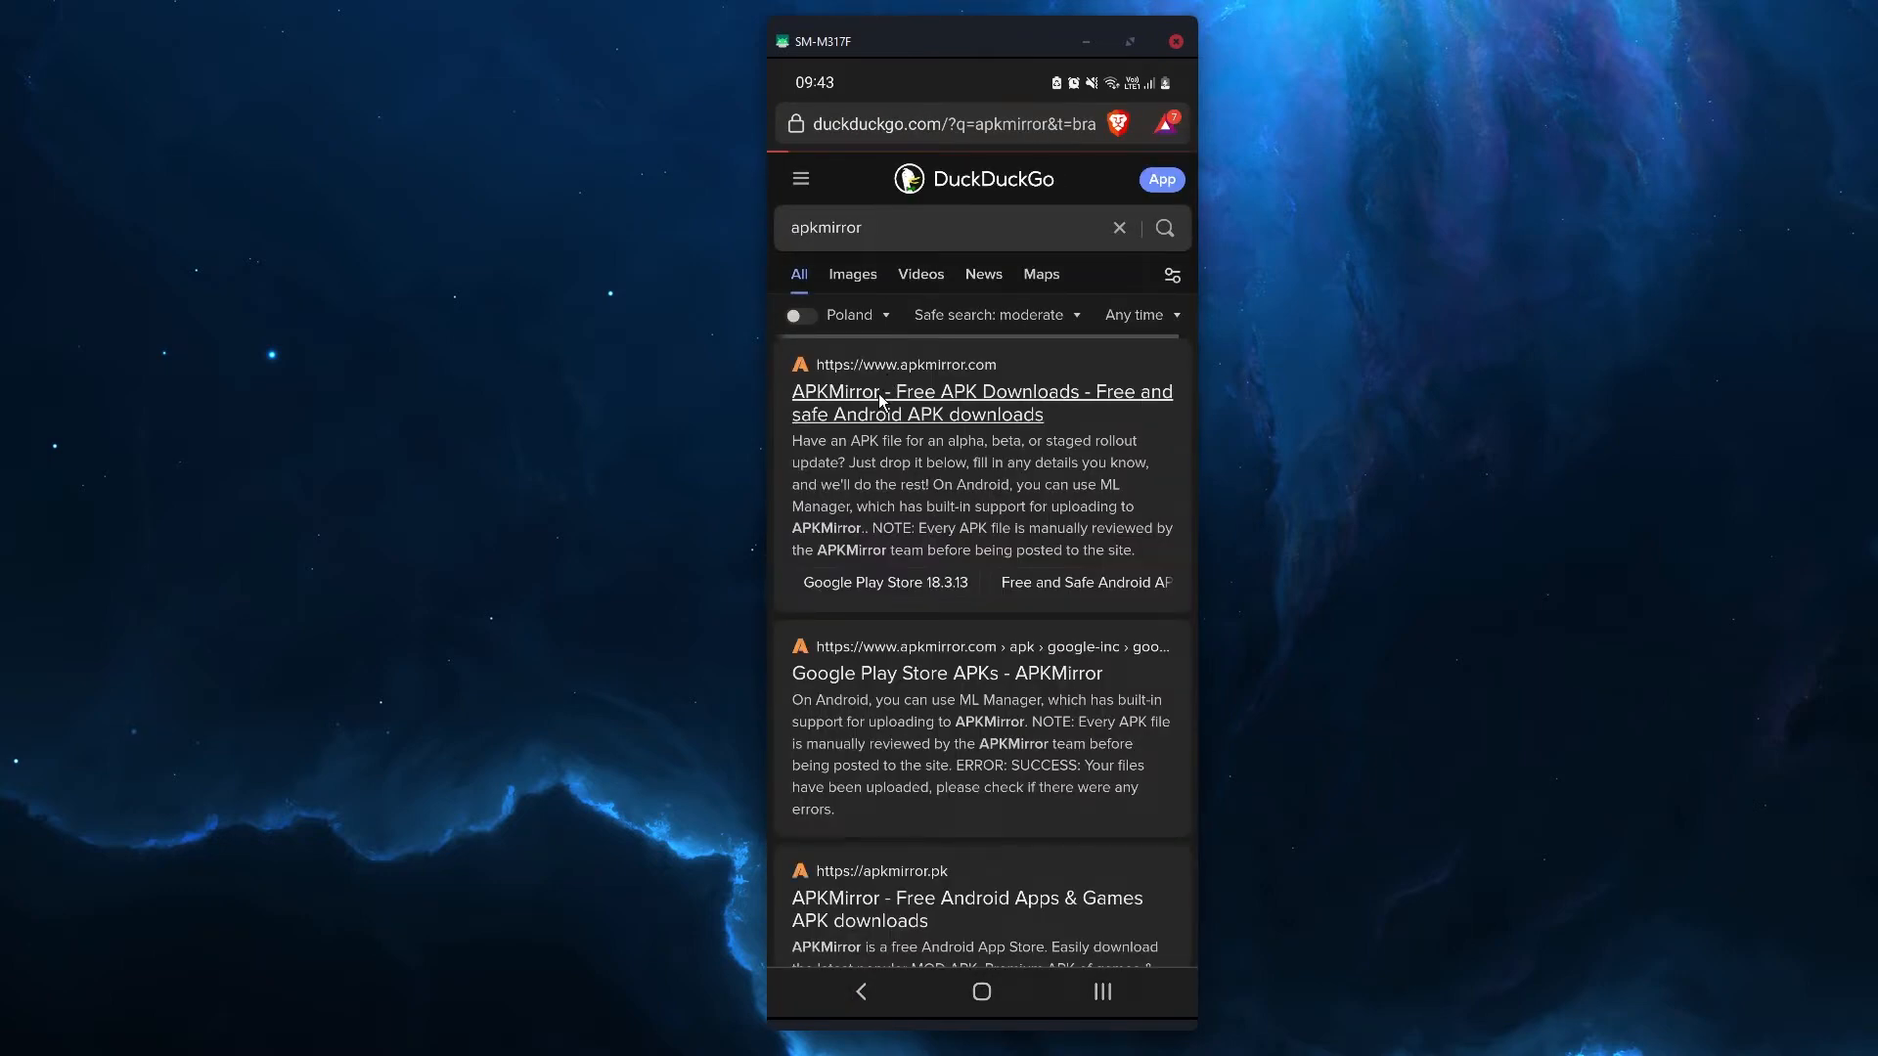
click(980, 402)
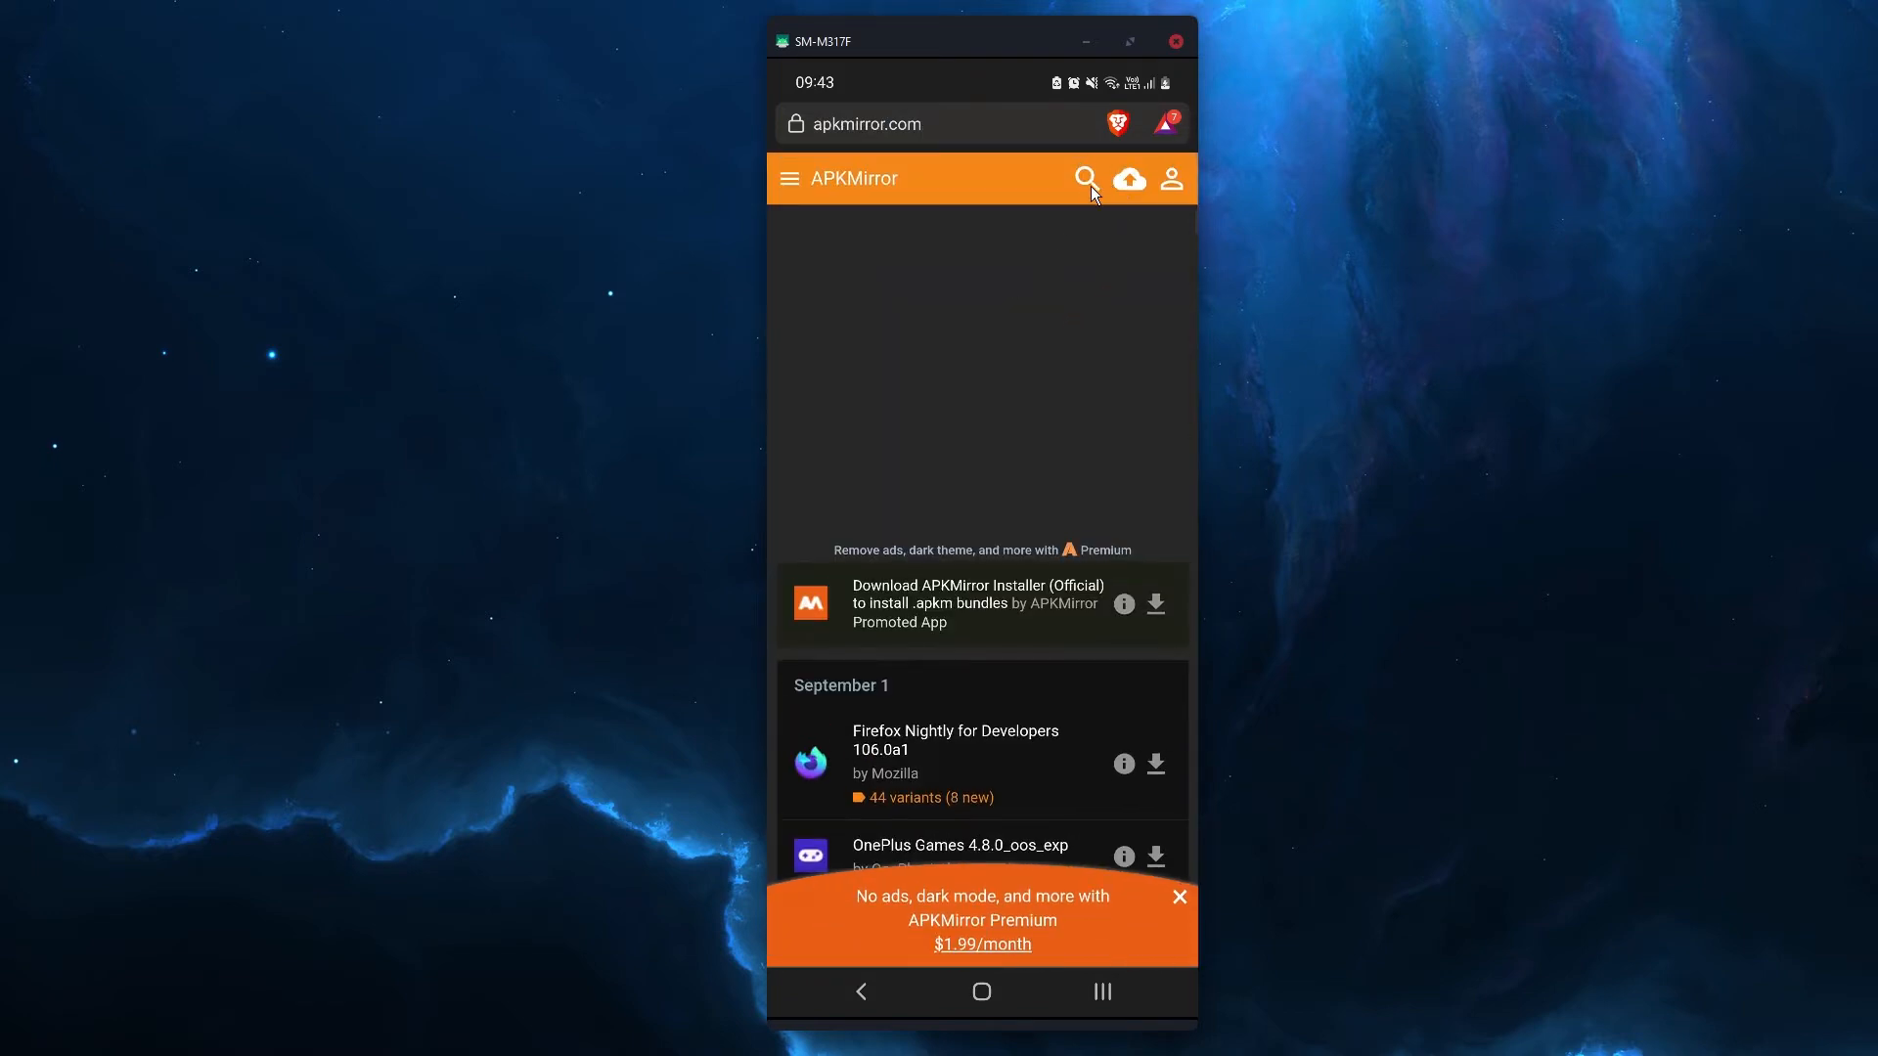
Search APKMirror for 'Reddit' and open the Reddit app's release list.
click(1085, 178)
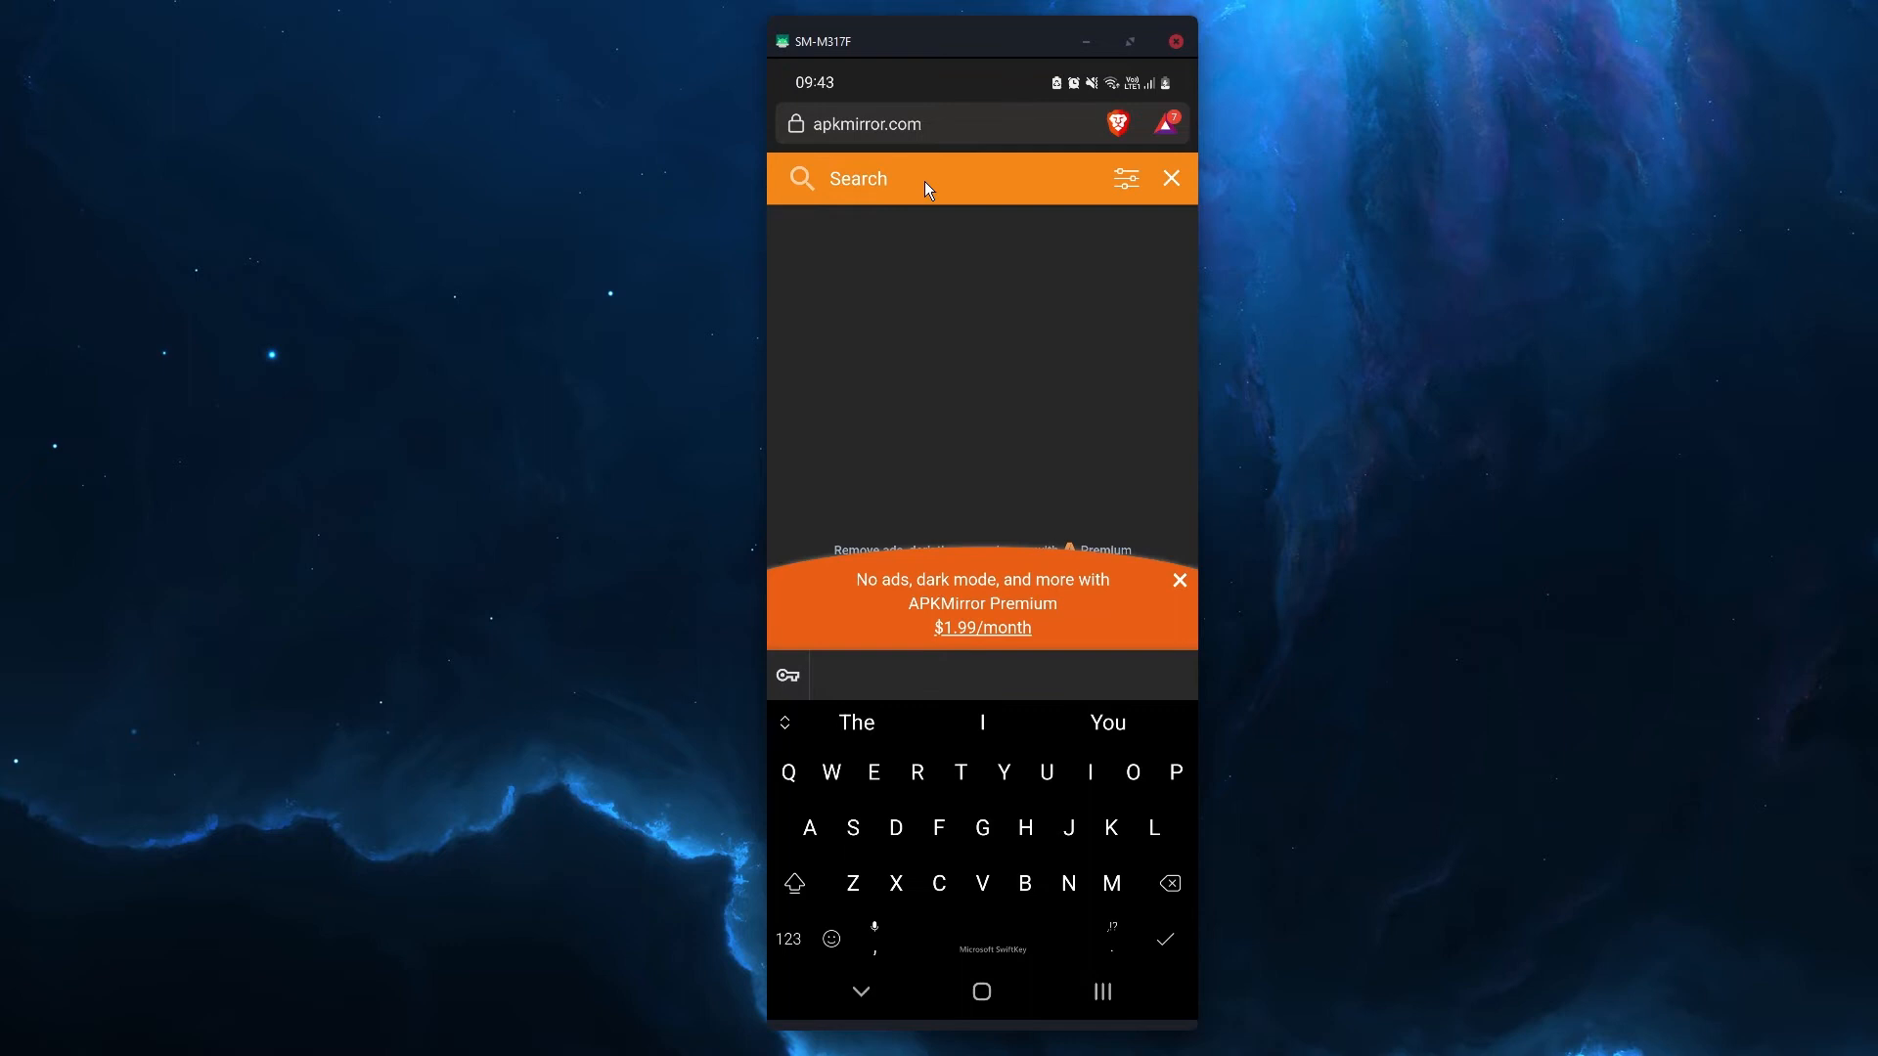
text(Reddit)
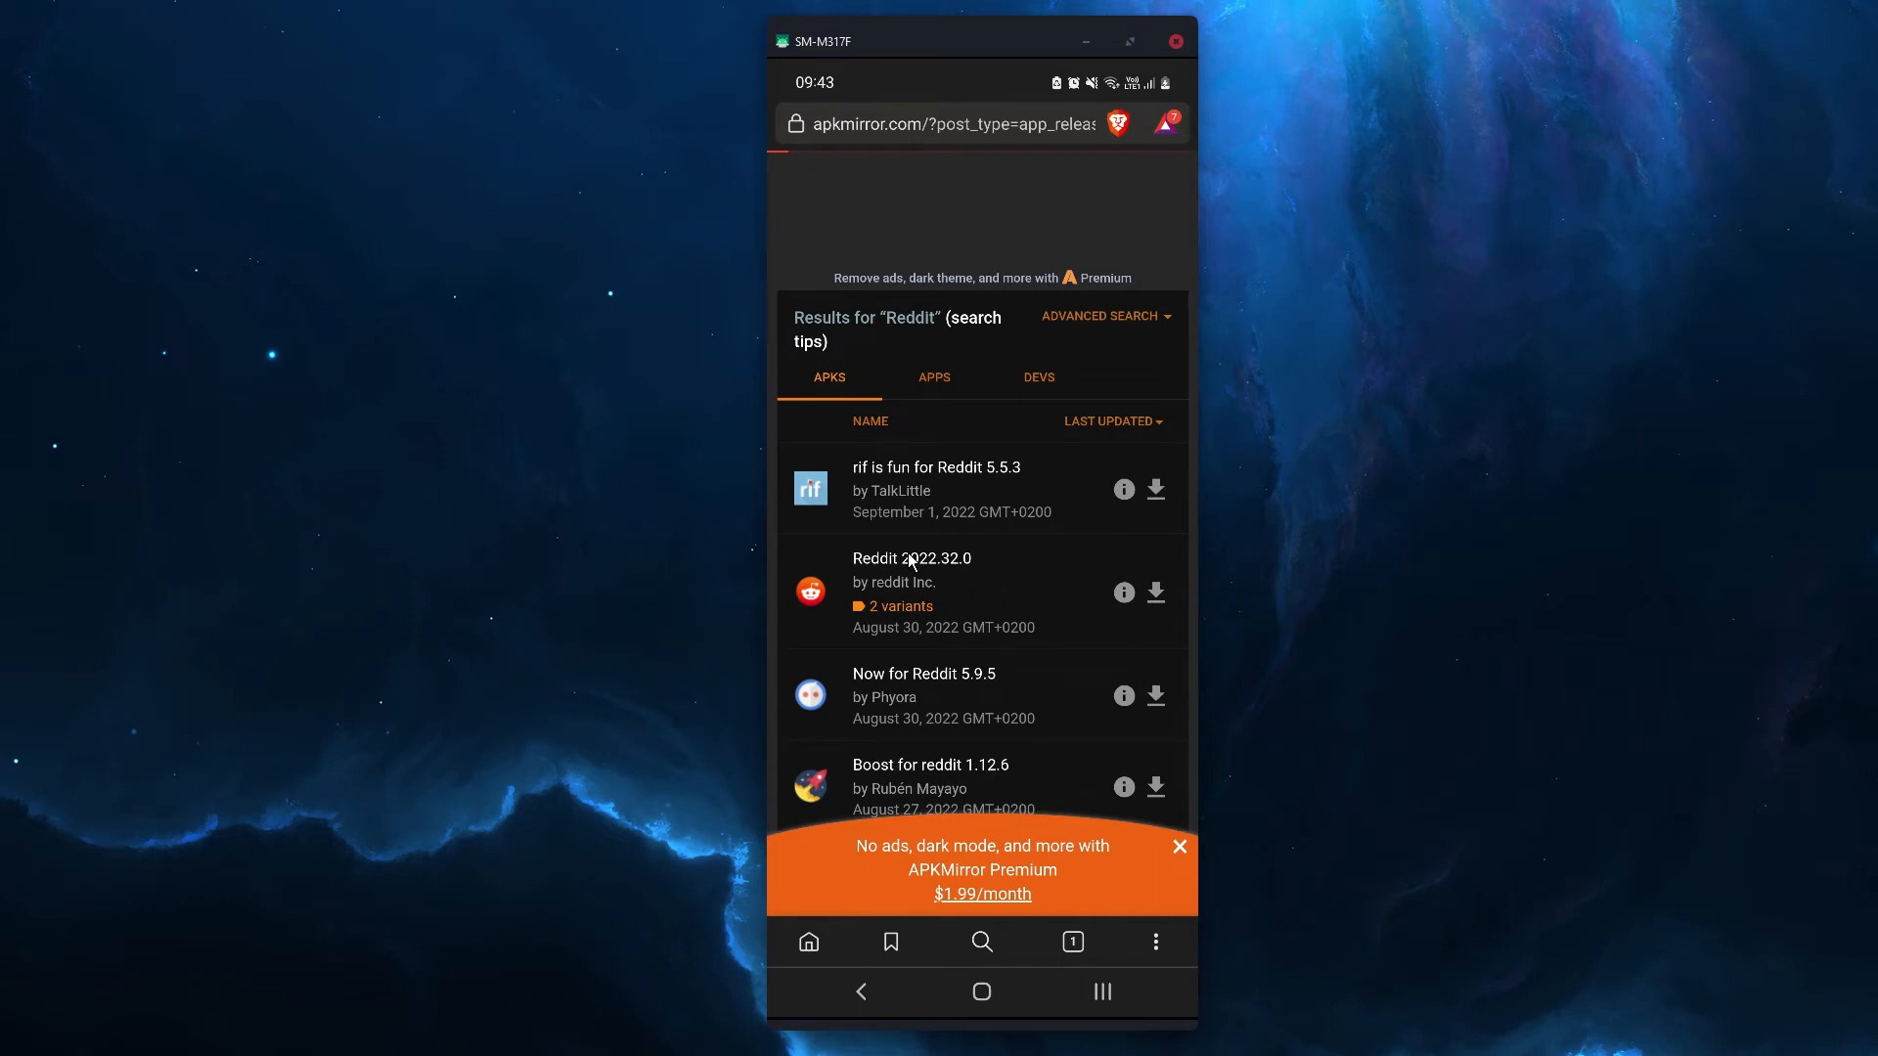
click(912, 582)
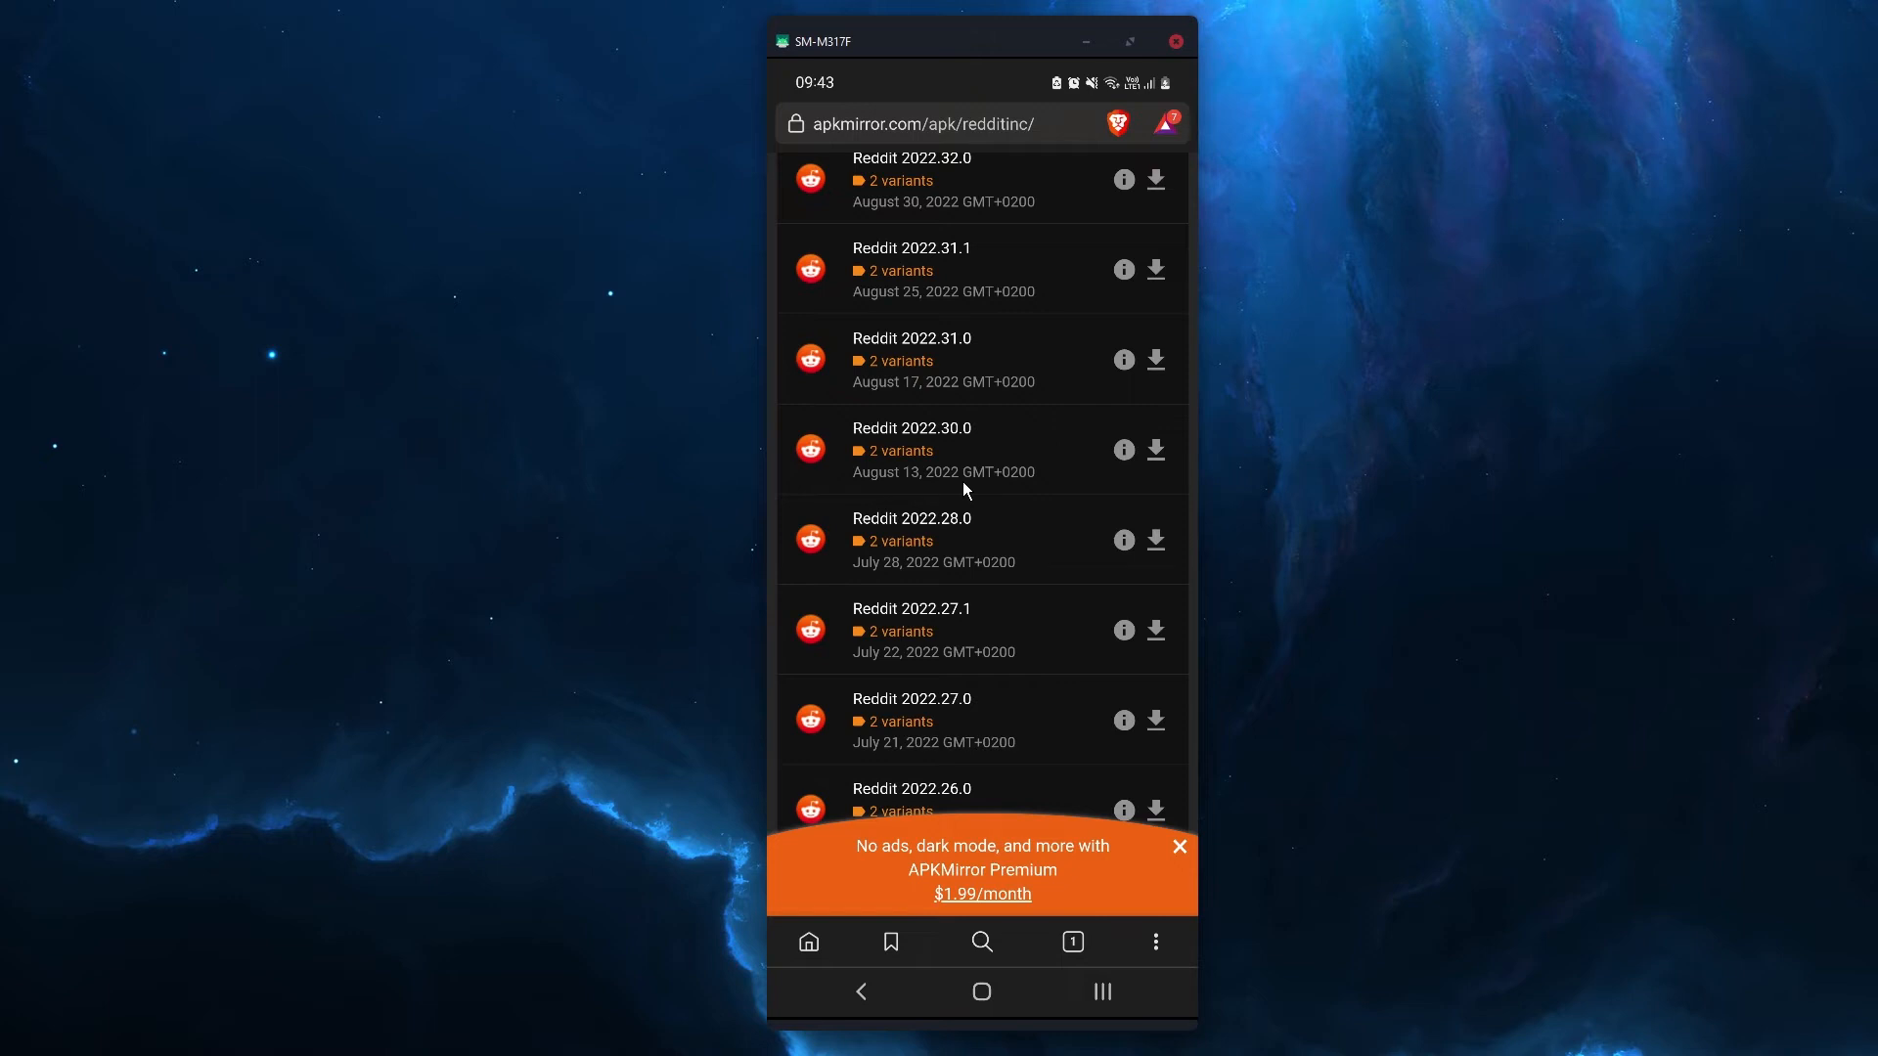
mouse_move(992, 752)
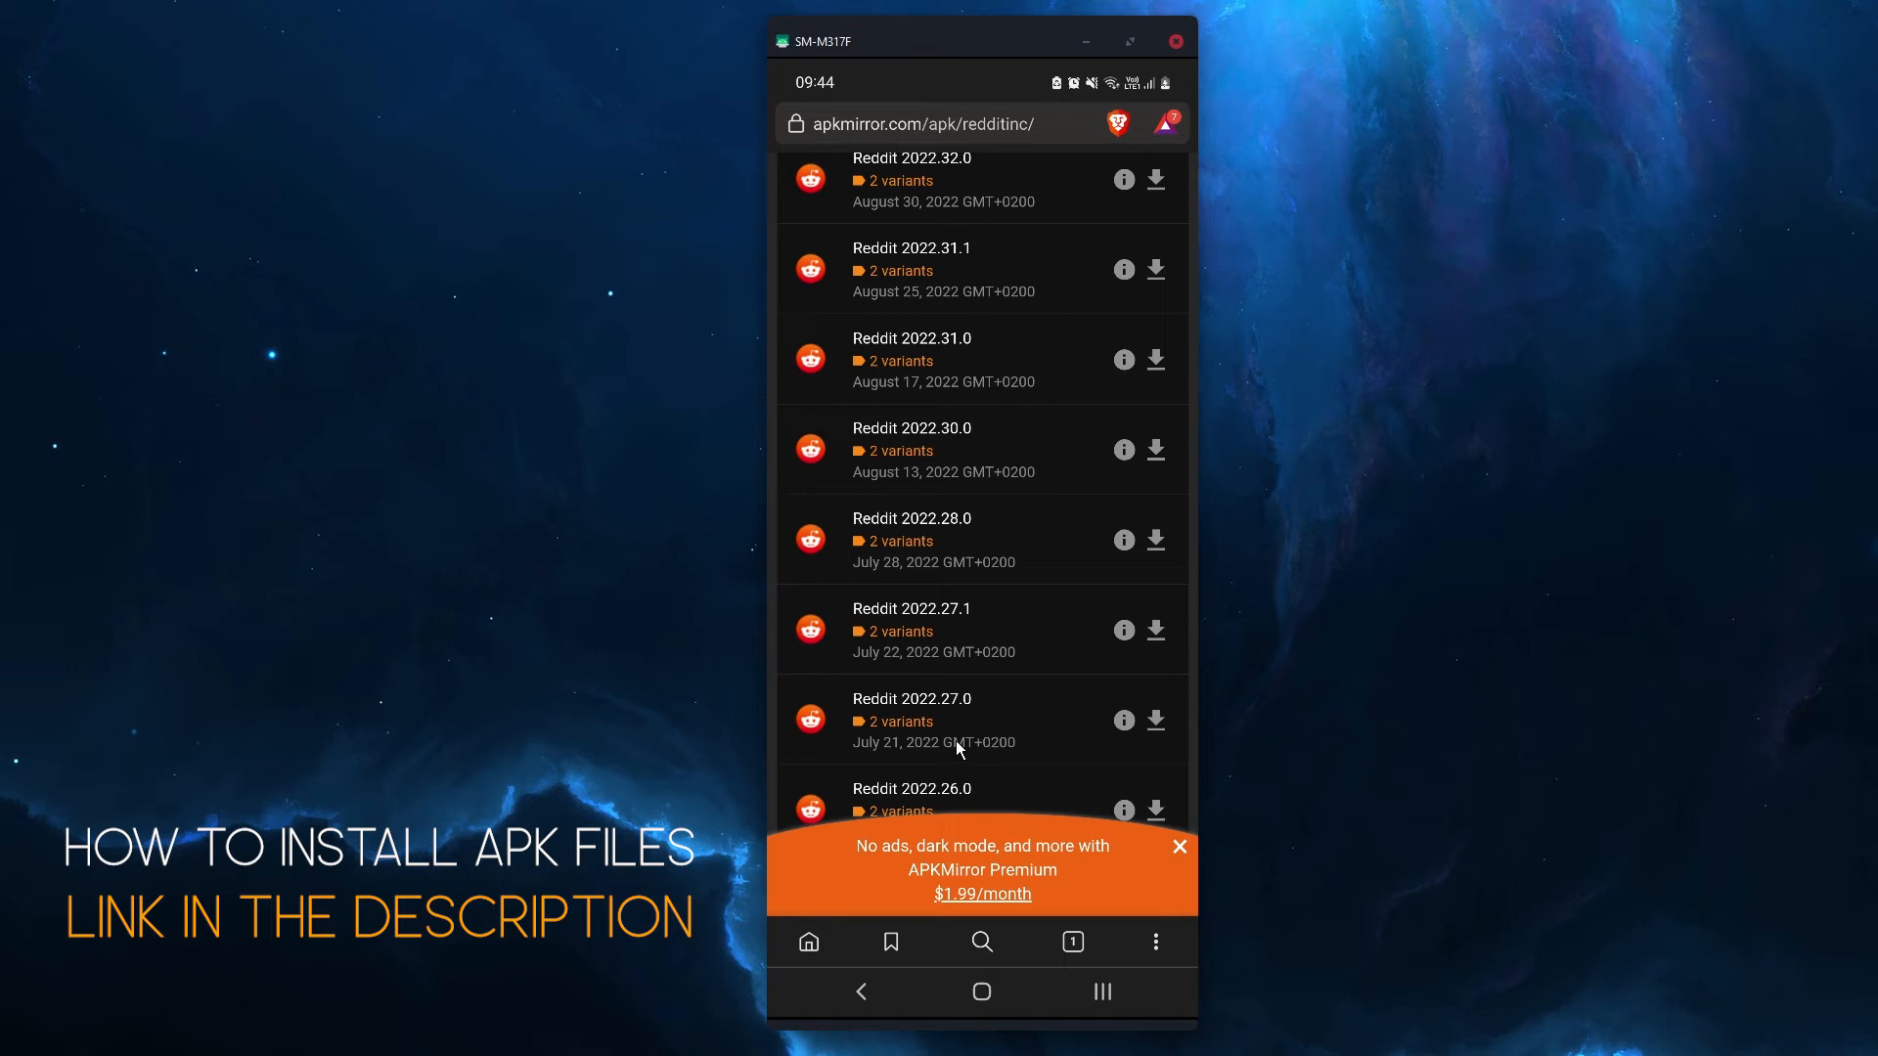
mouse_move(981, 992)
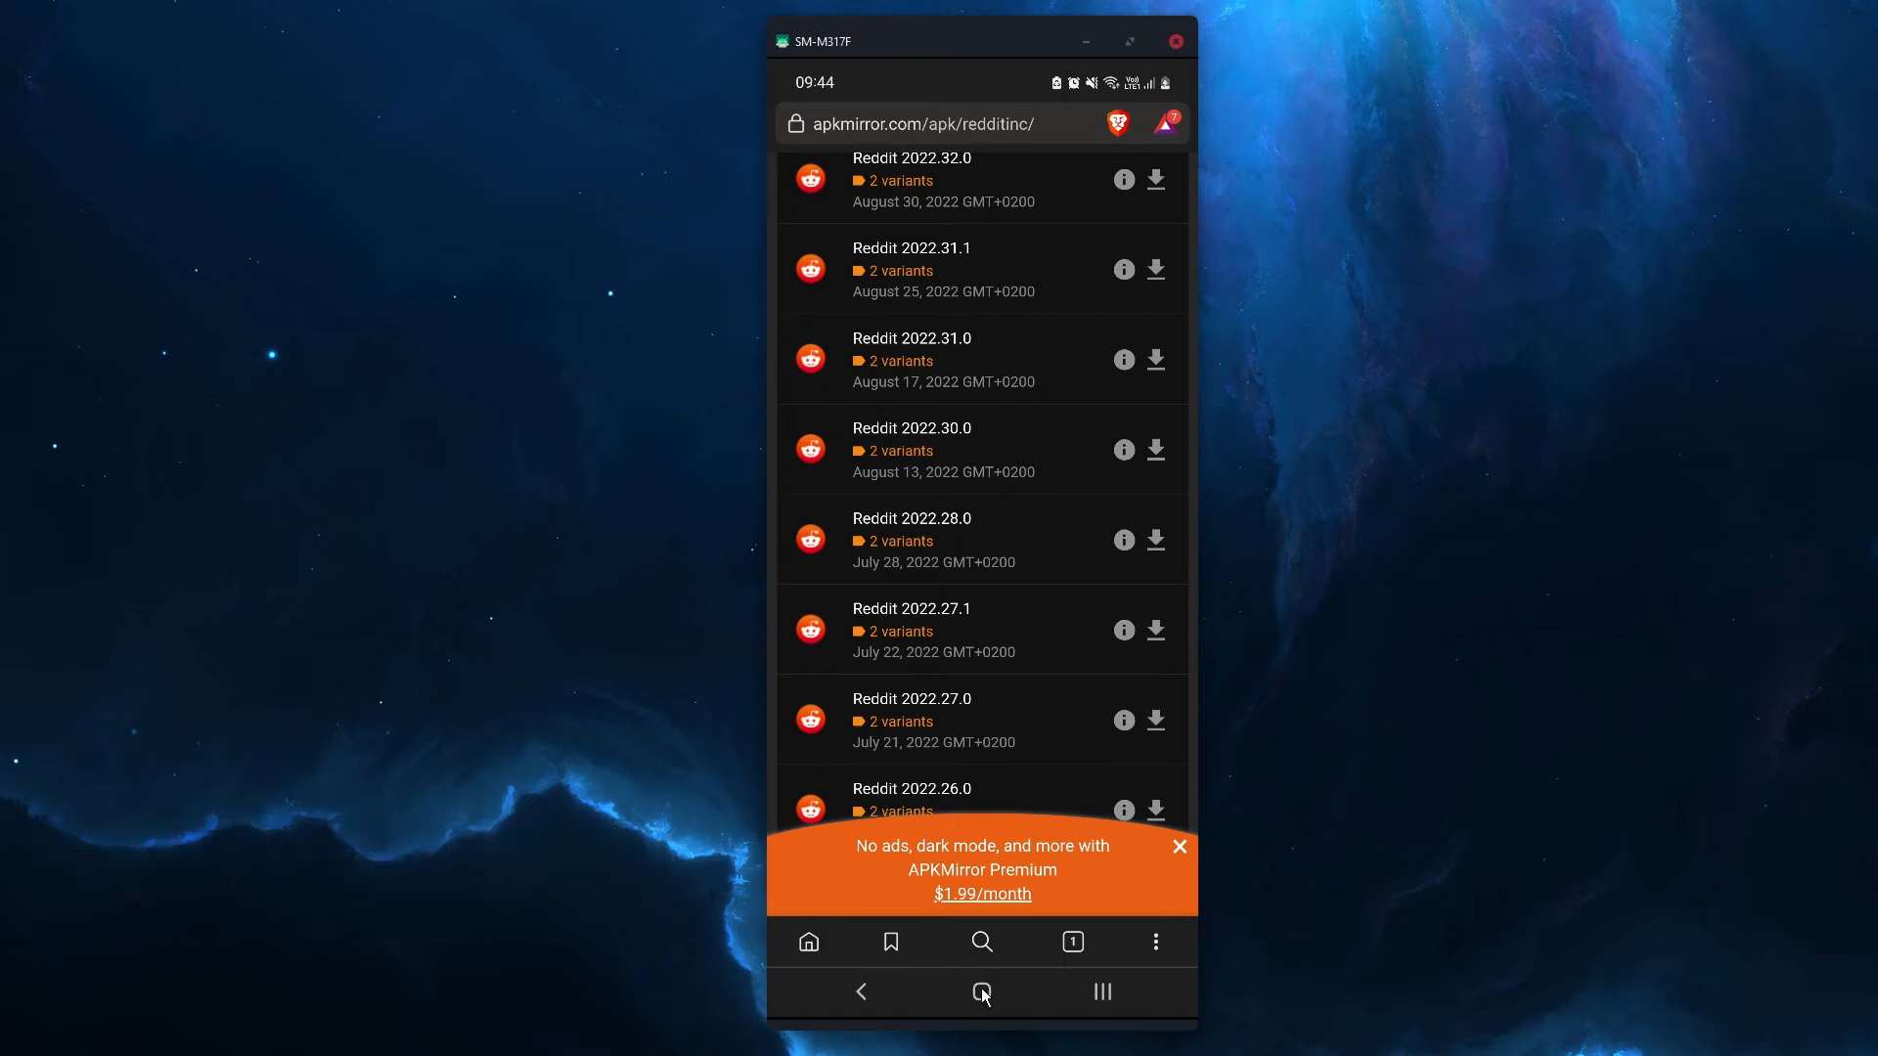
Launch the Play Store from home and open its account menu.
click(981, 992)
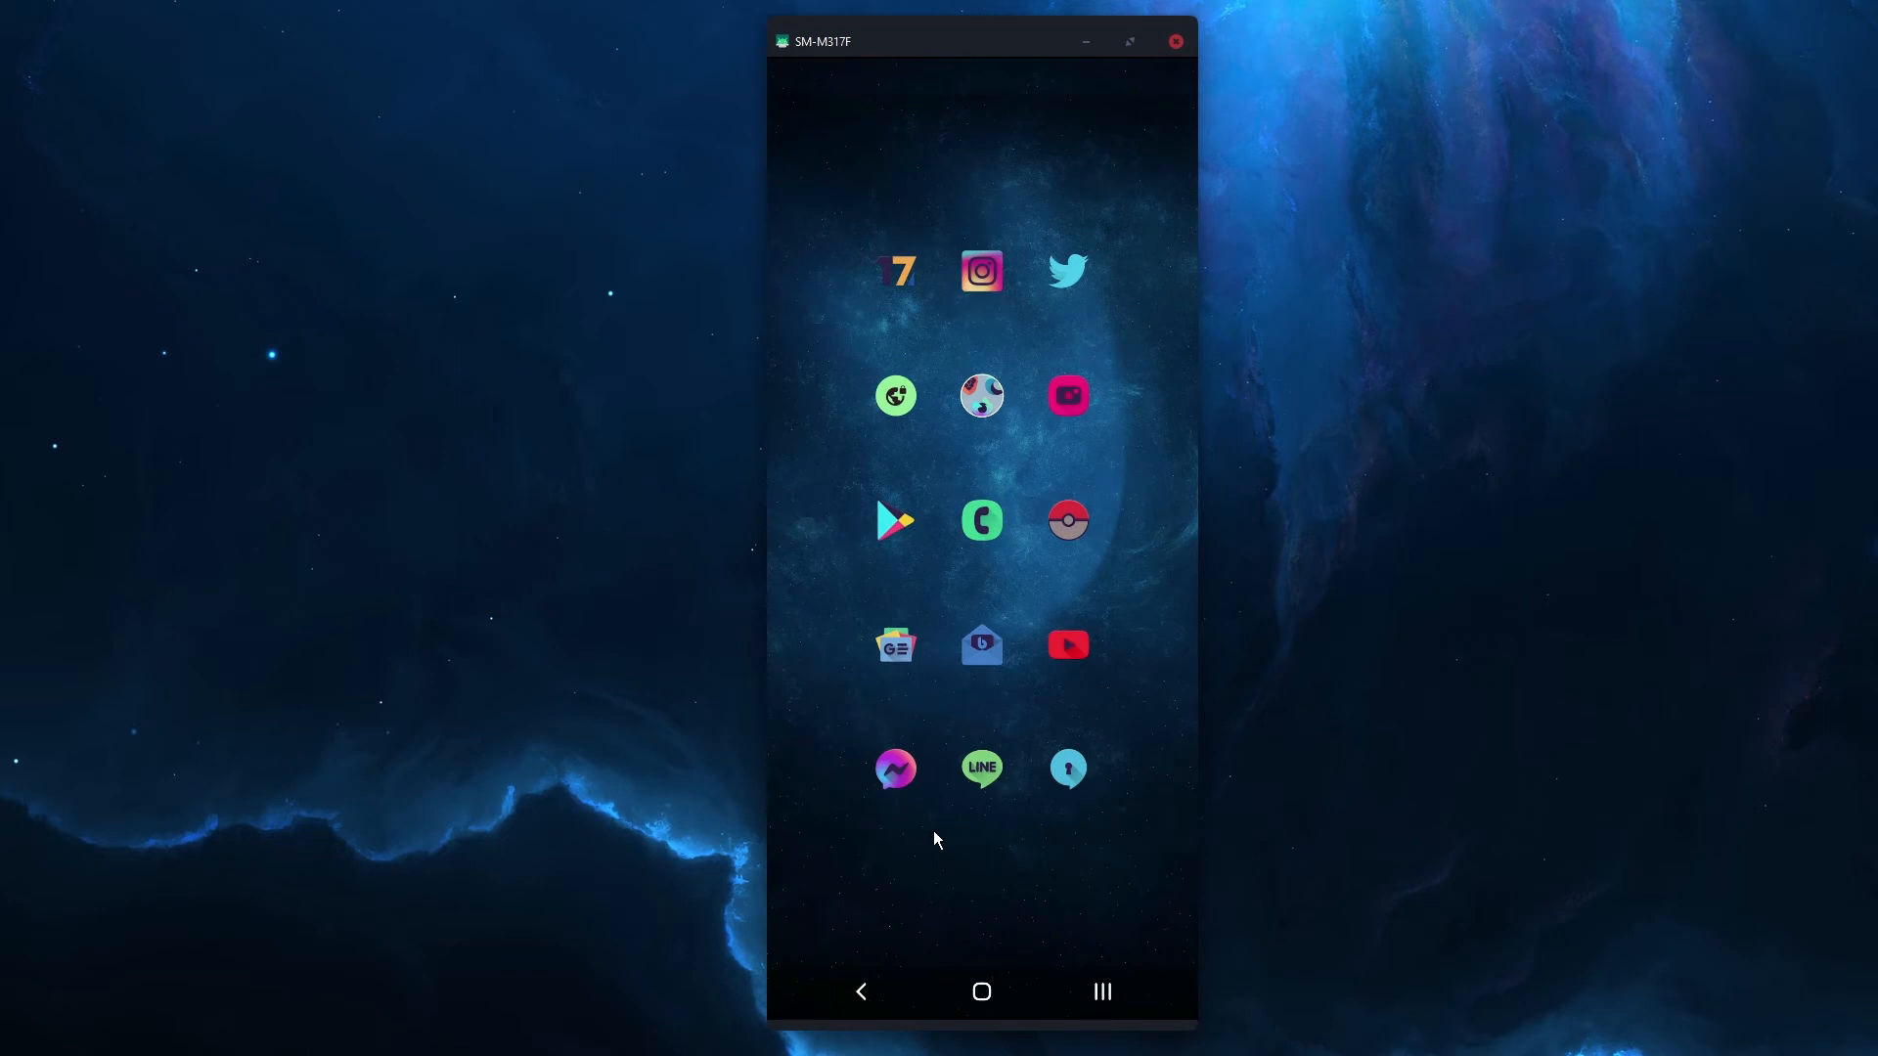
mouse_move(884, 650)
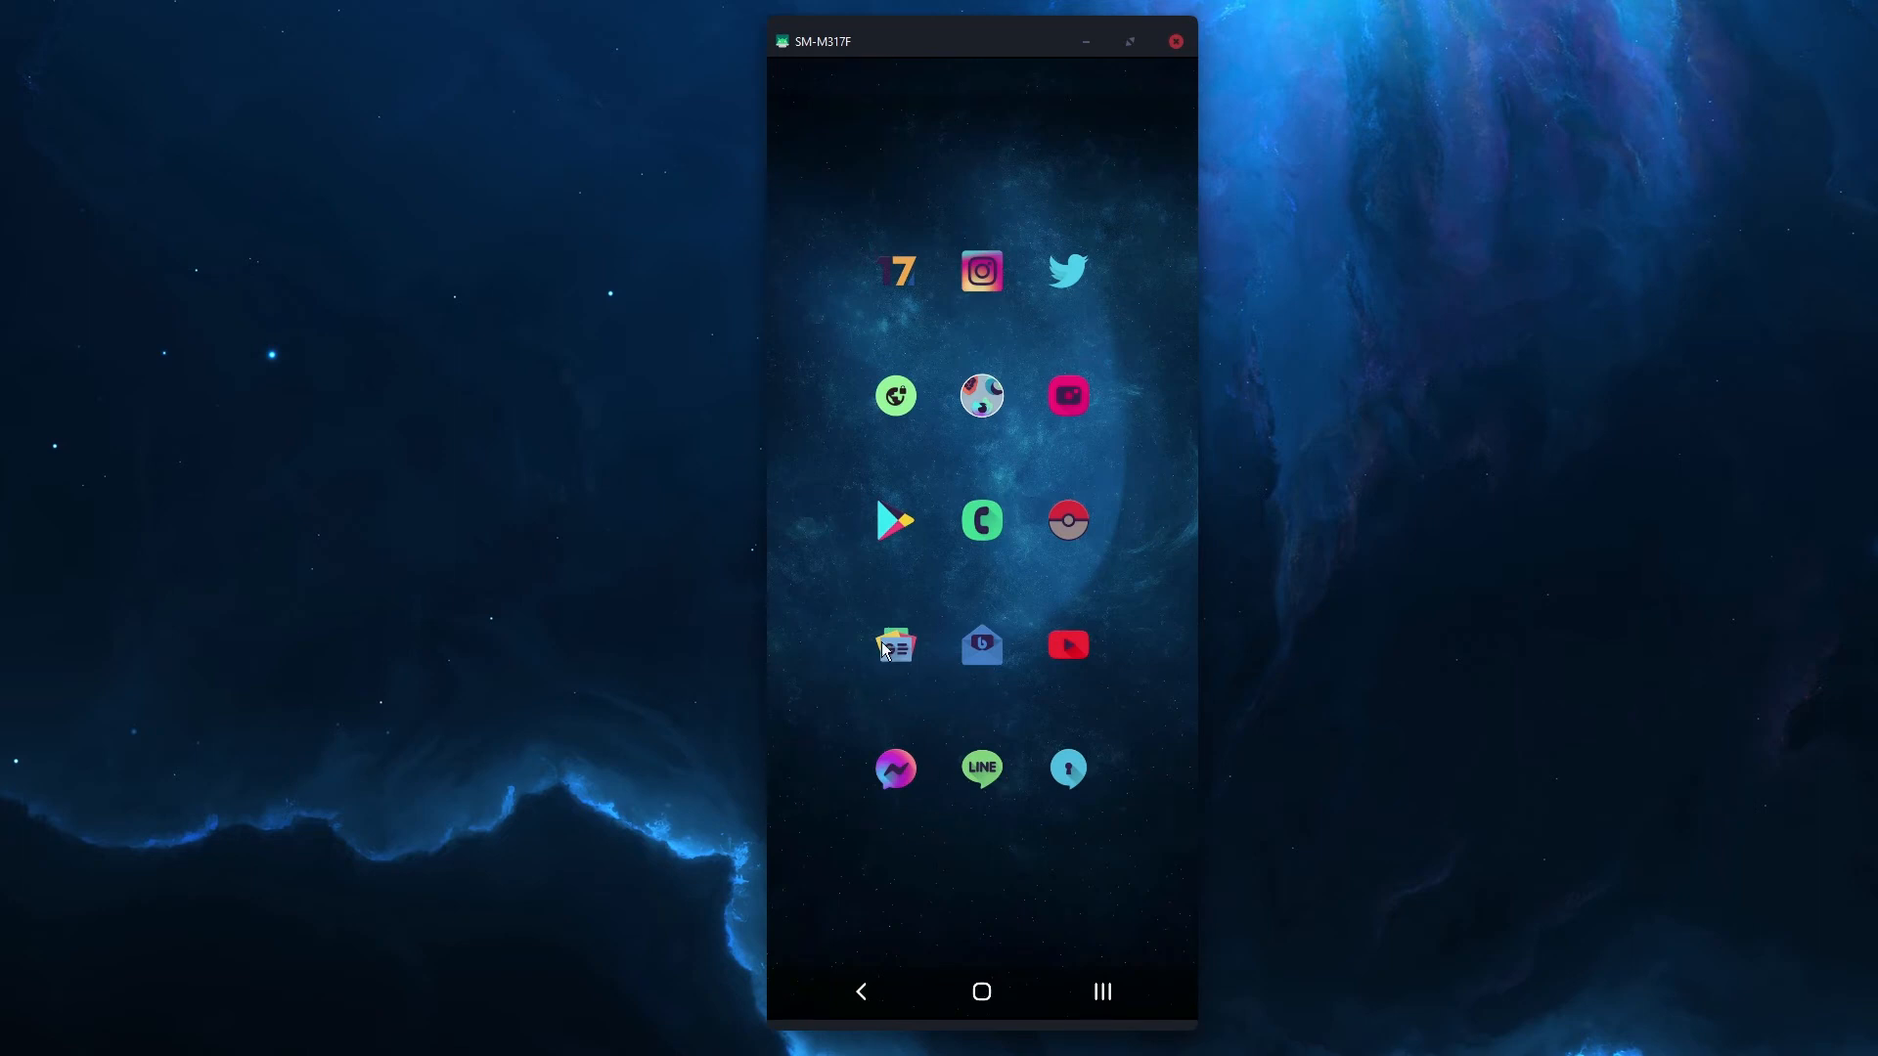
mouse_move(855, 594)
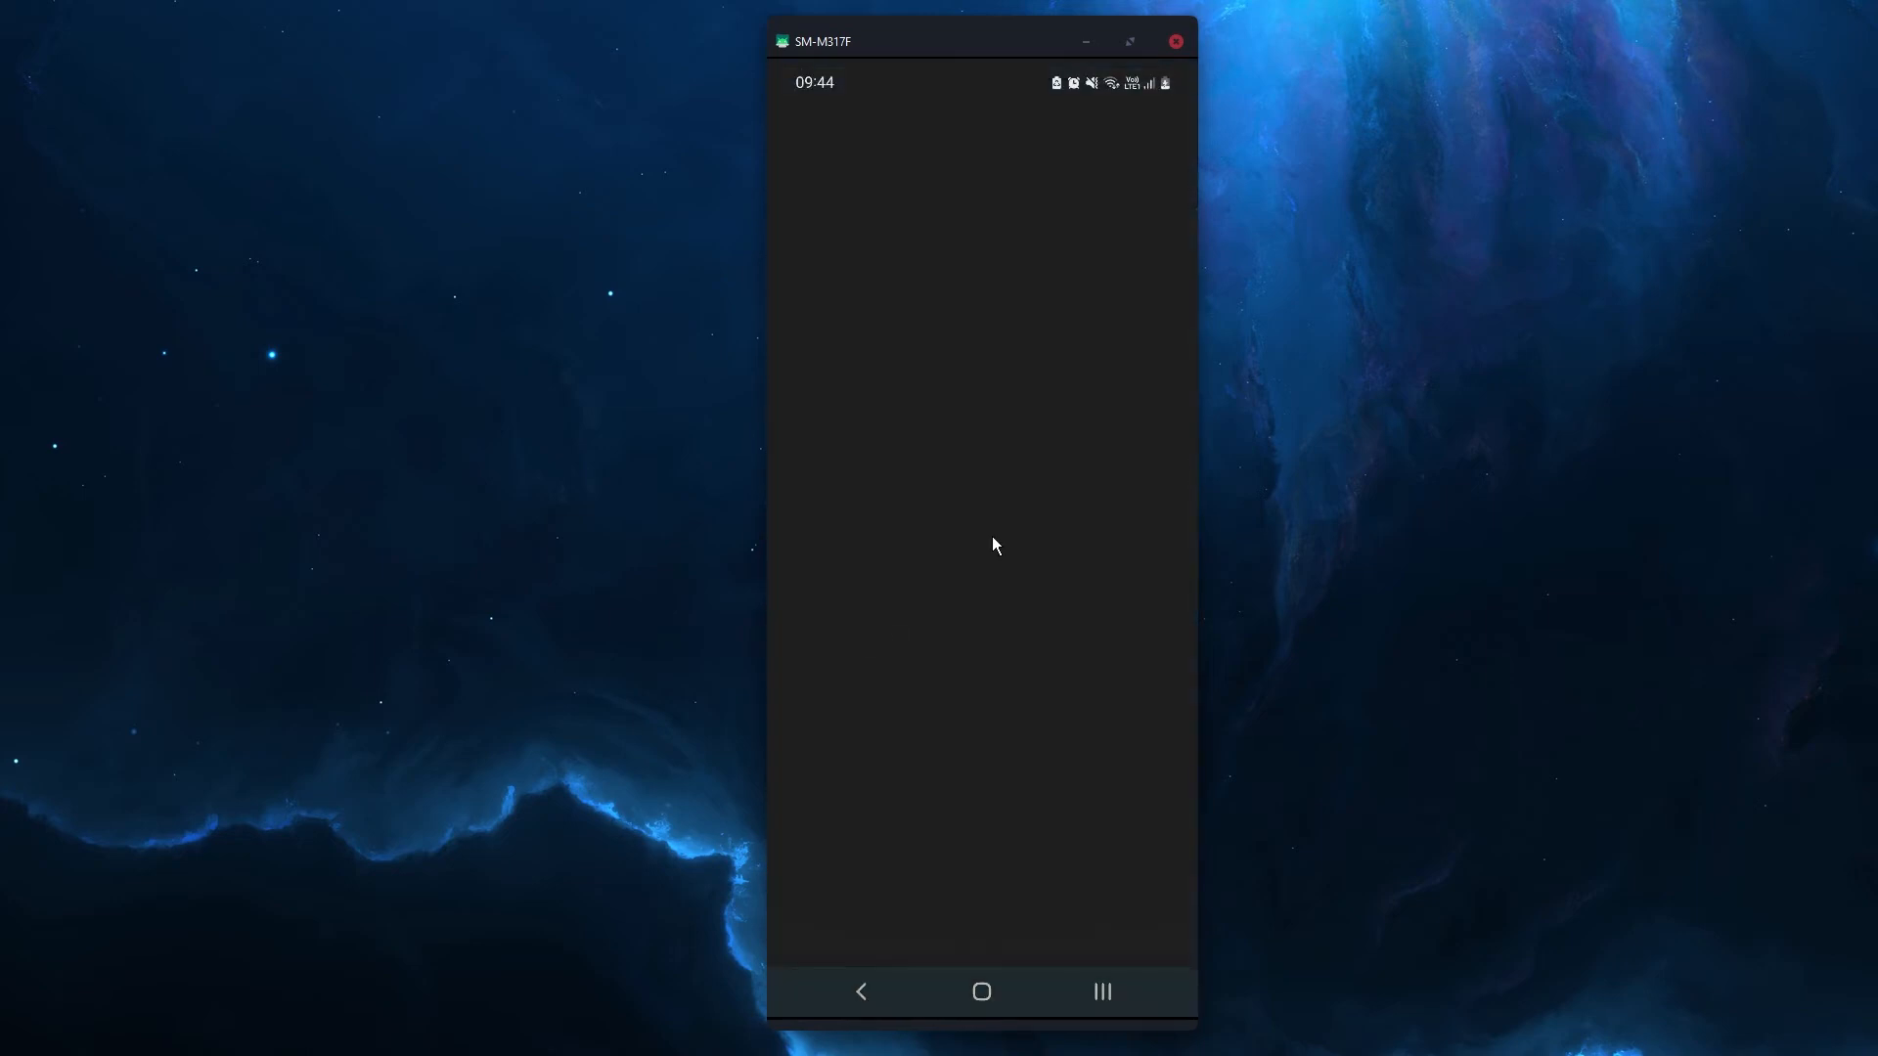
click(1139, 124)
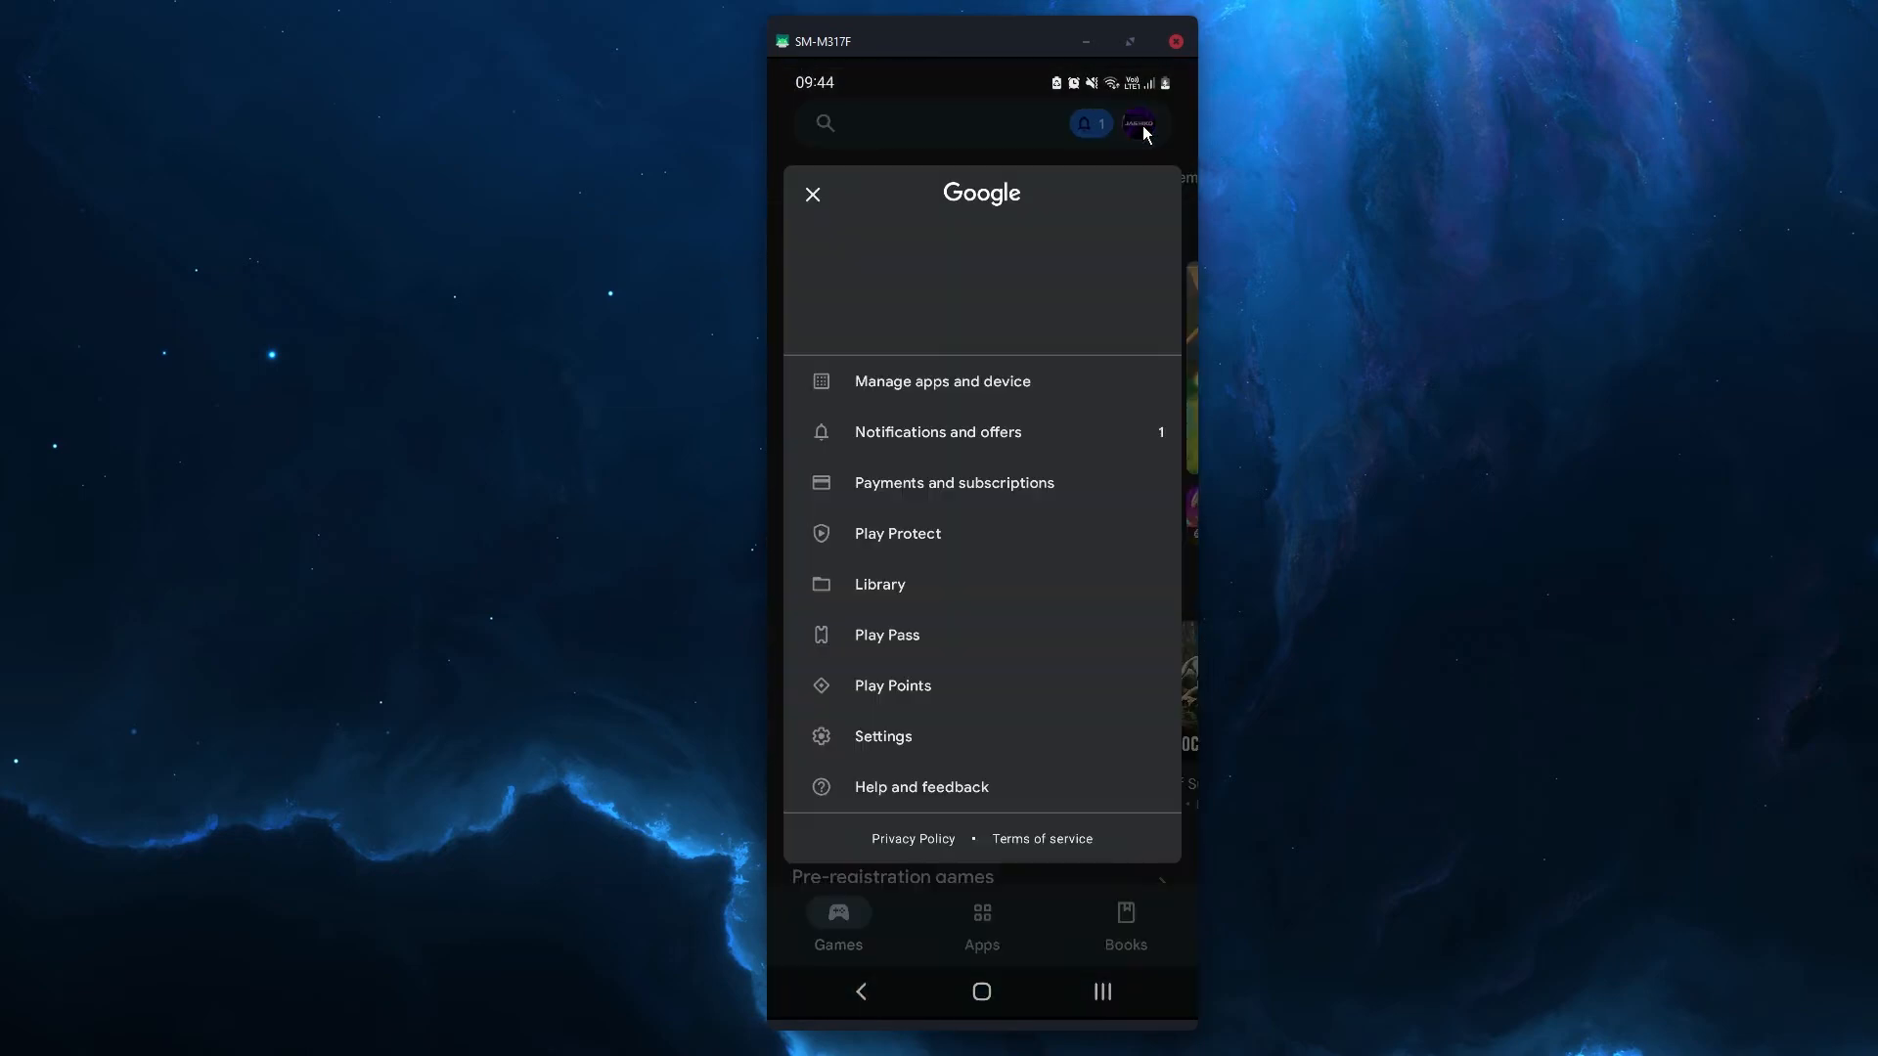
mouse_move(900, 757)
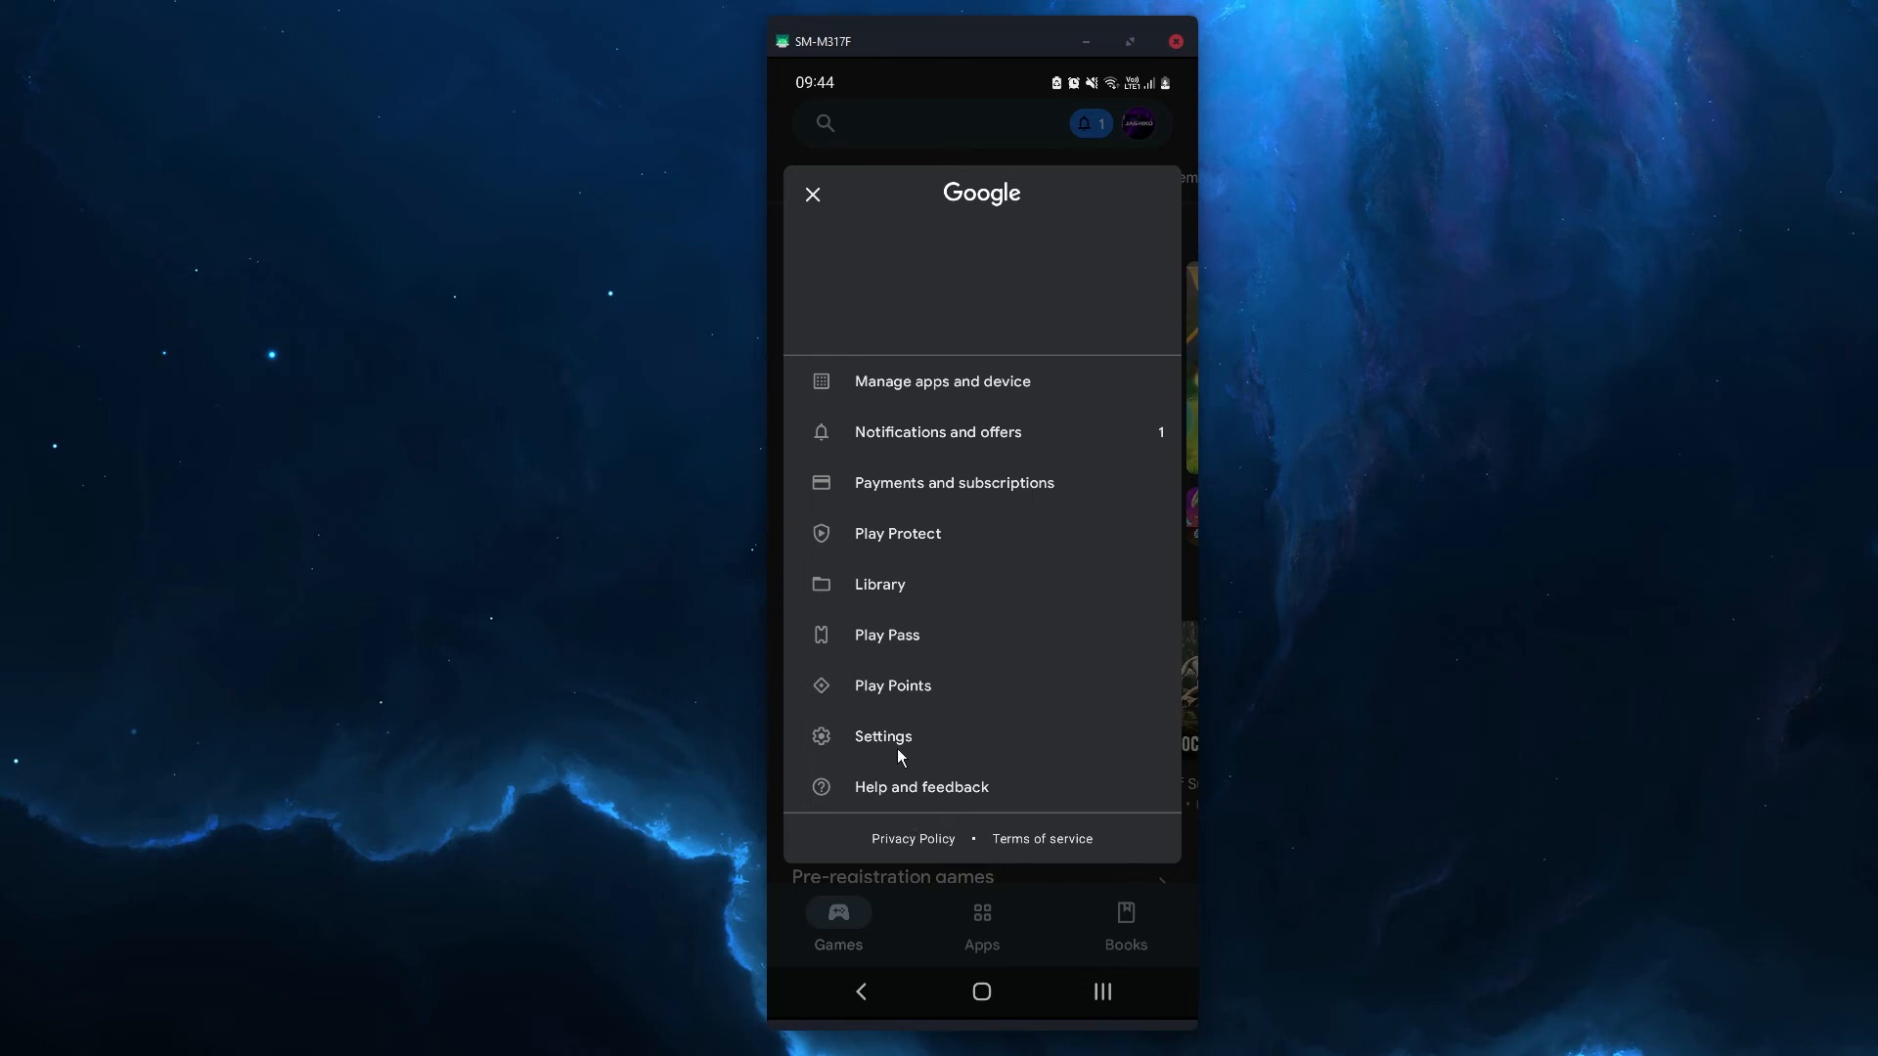
Set Play Store auto-update to 'Don't auto-update apps', then return home.
click(882, 735)
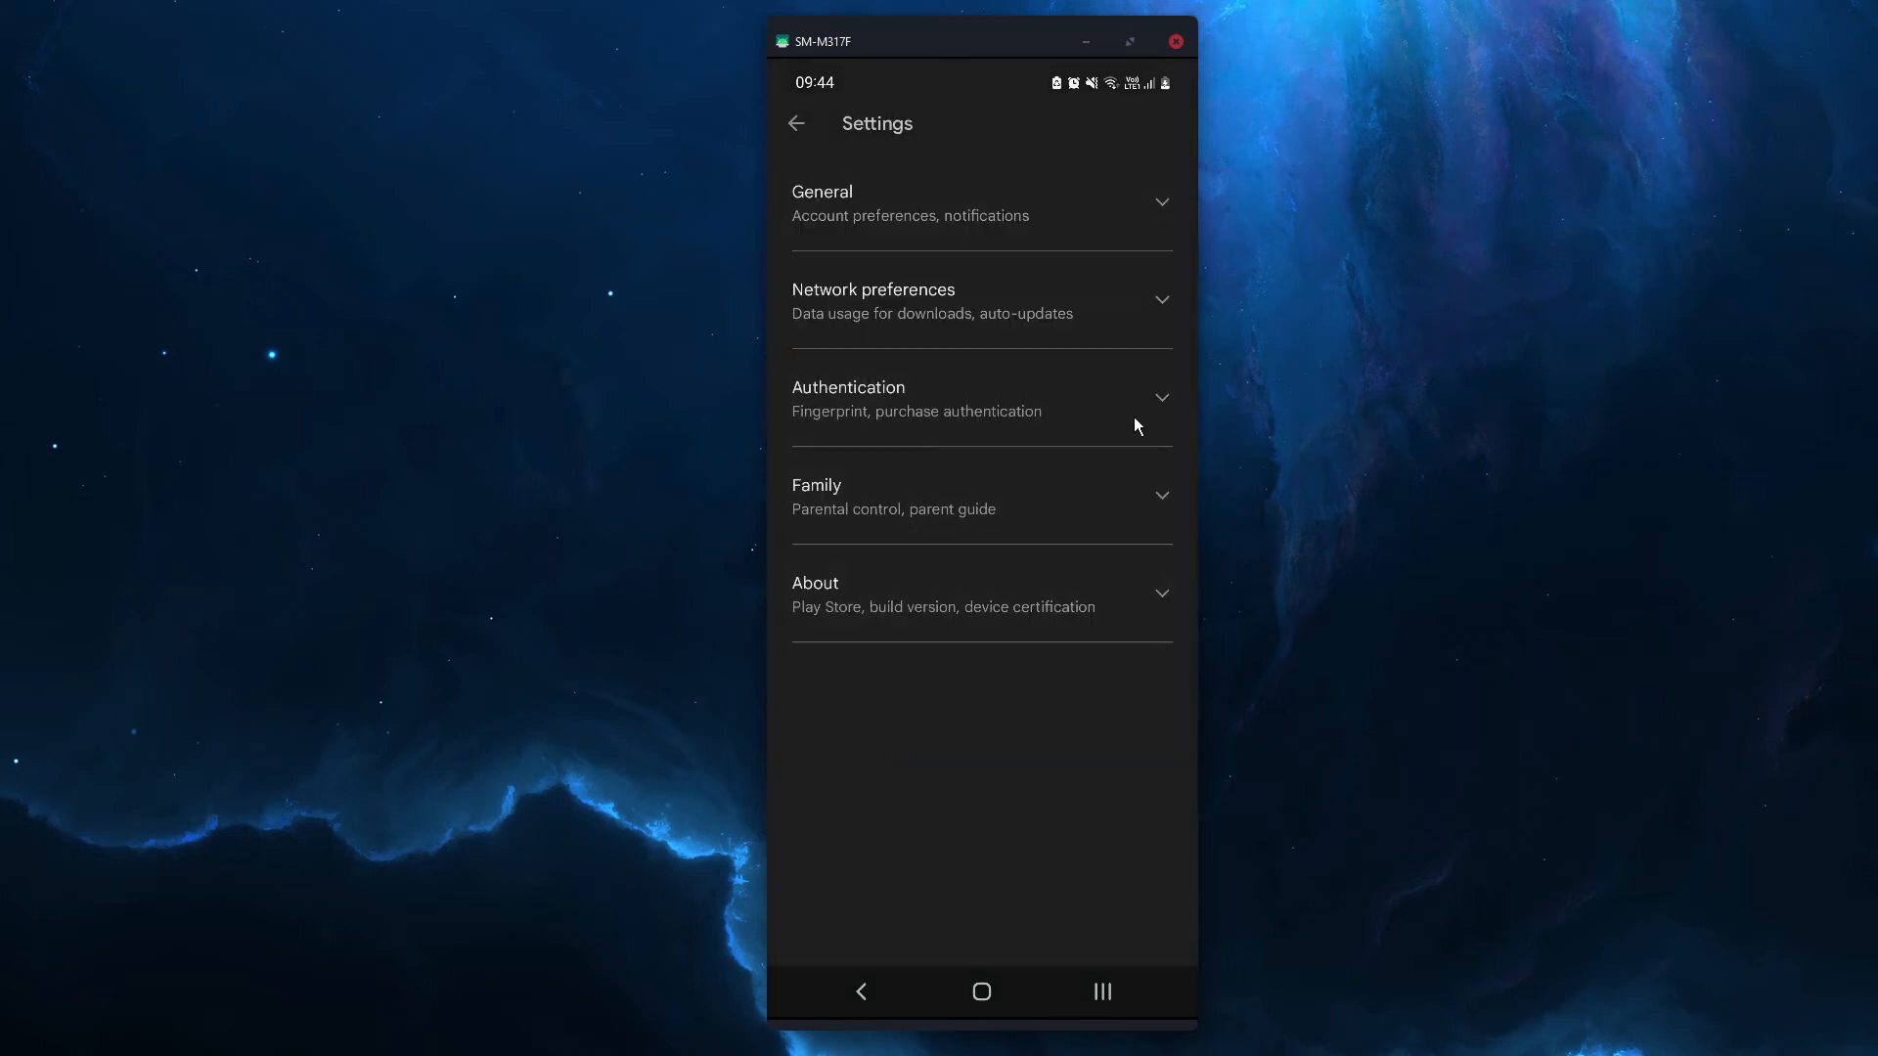
mouse_move(1170, 307)
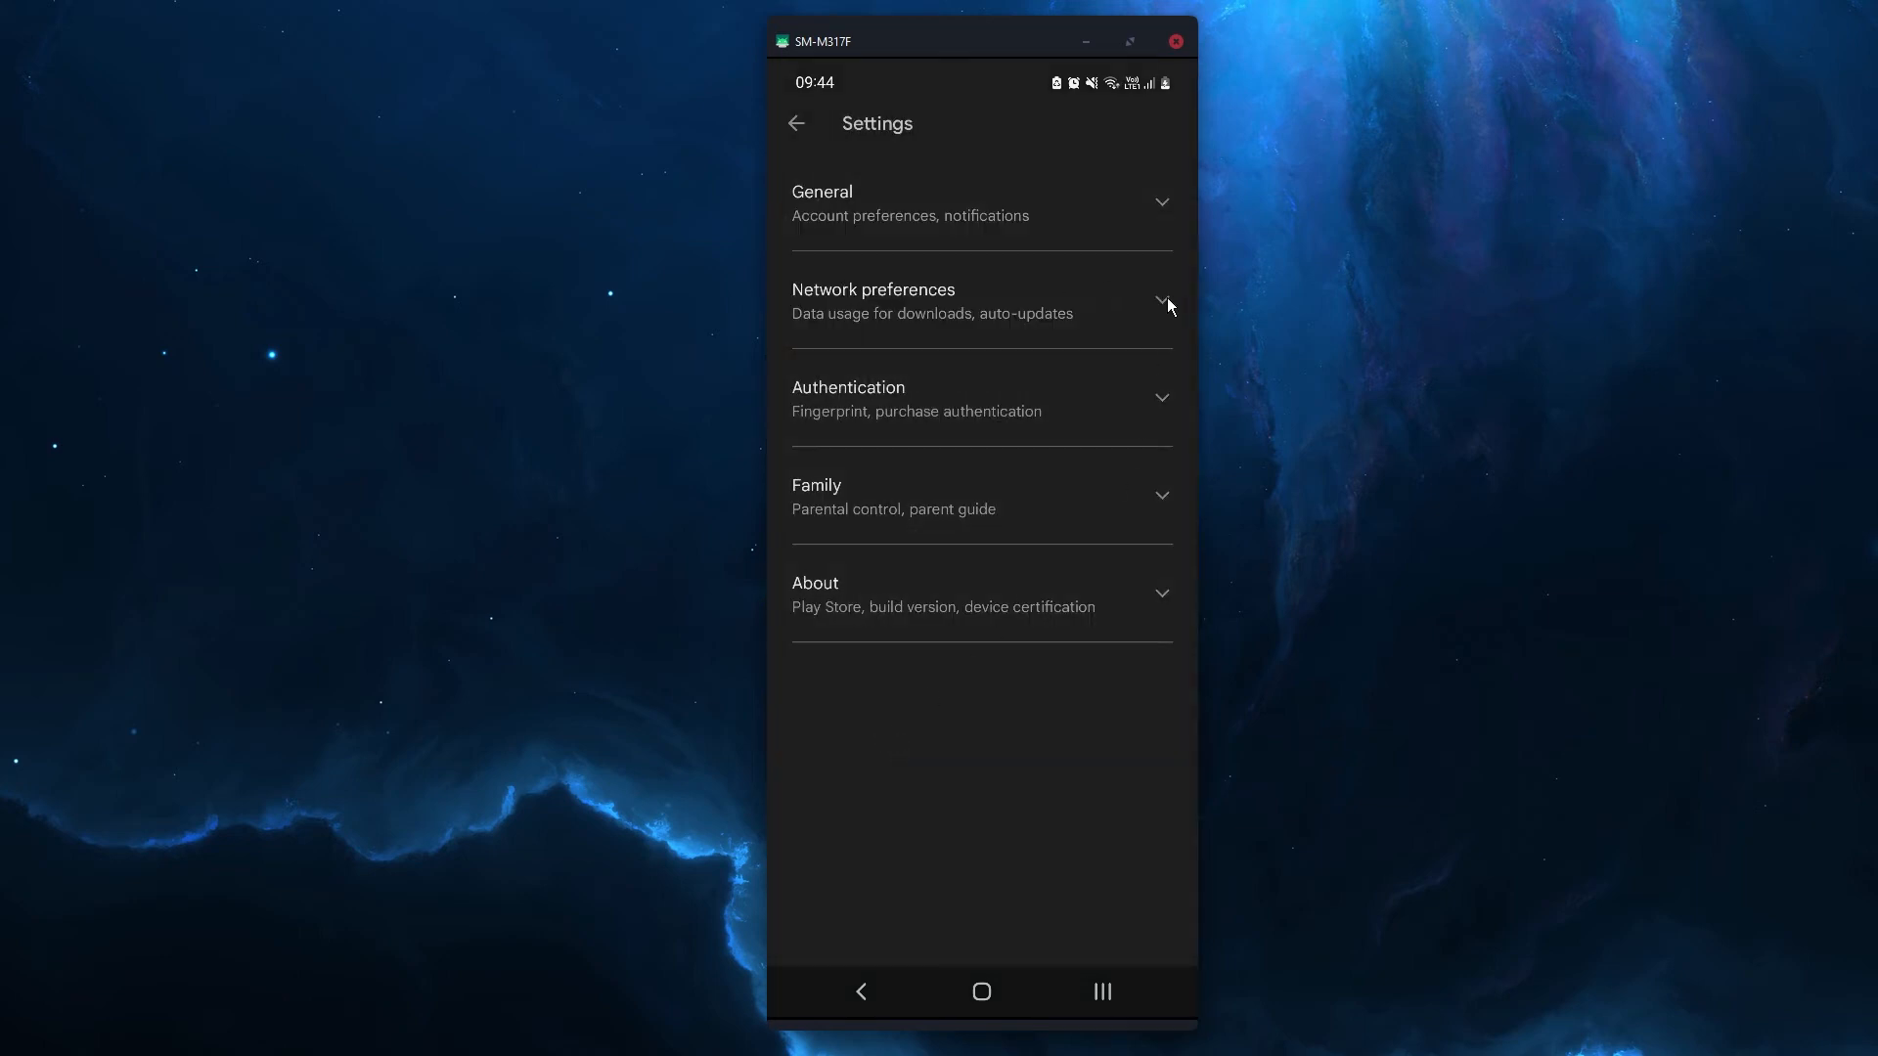
click(981, 300)
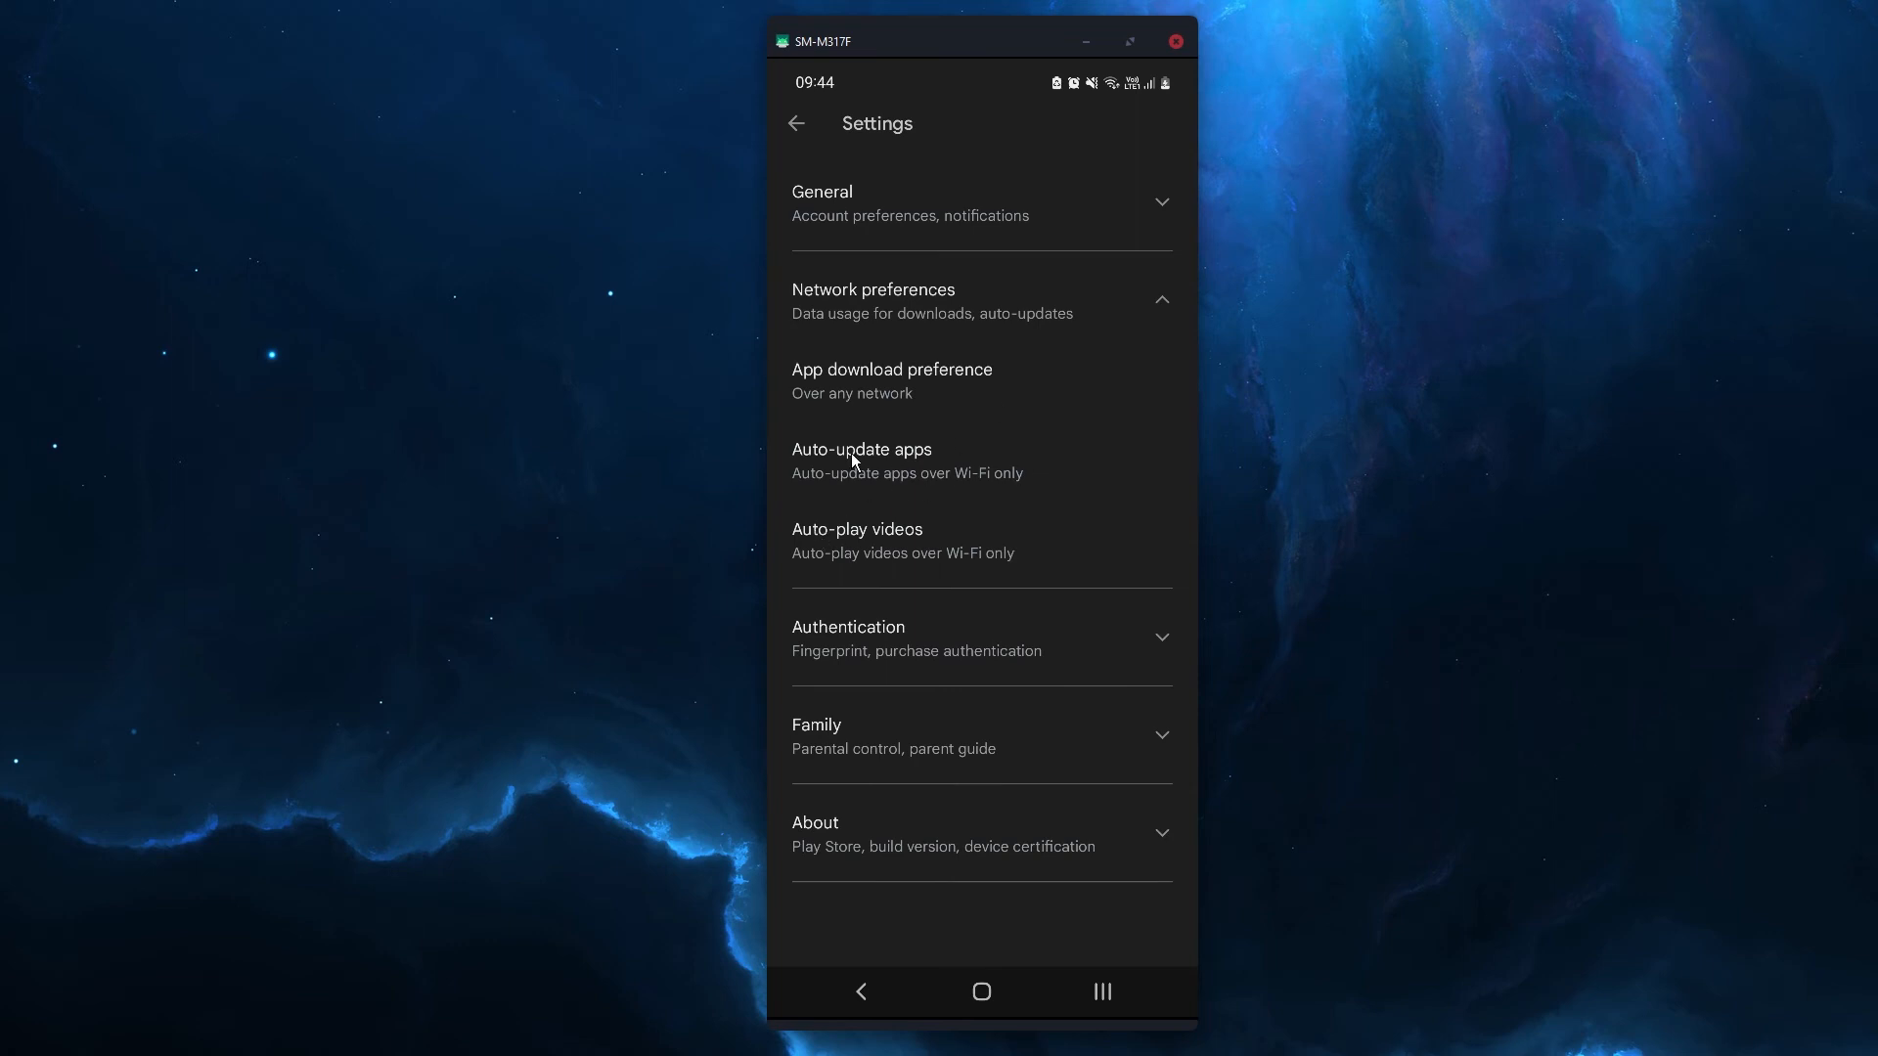
click(861, 459)
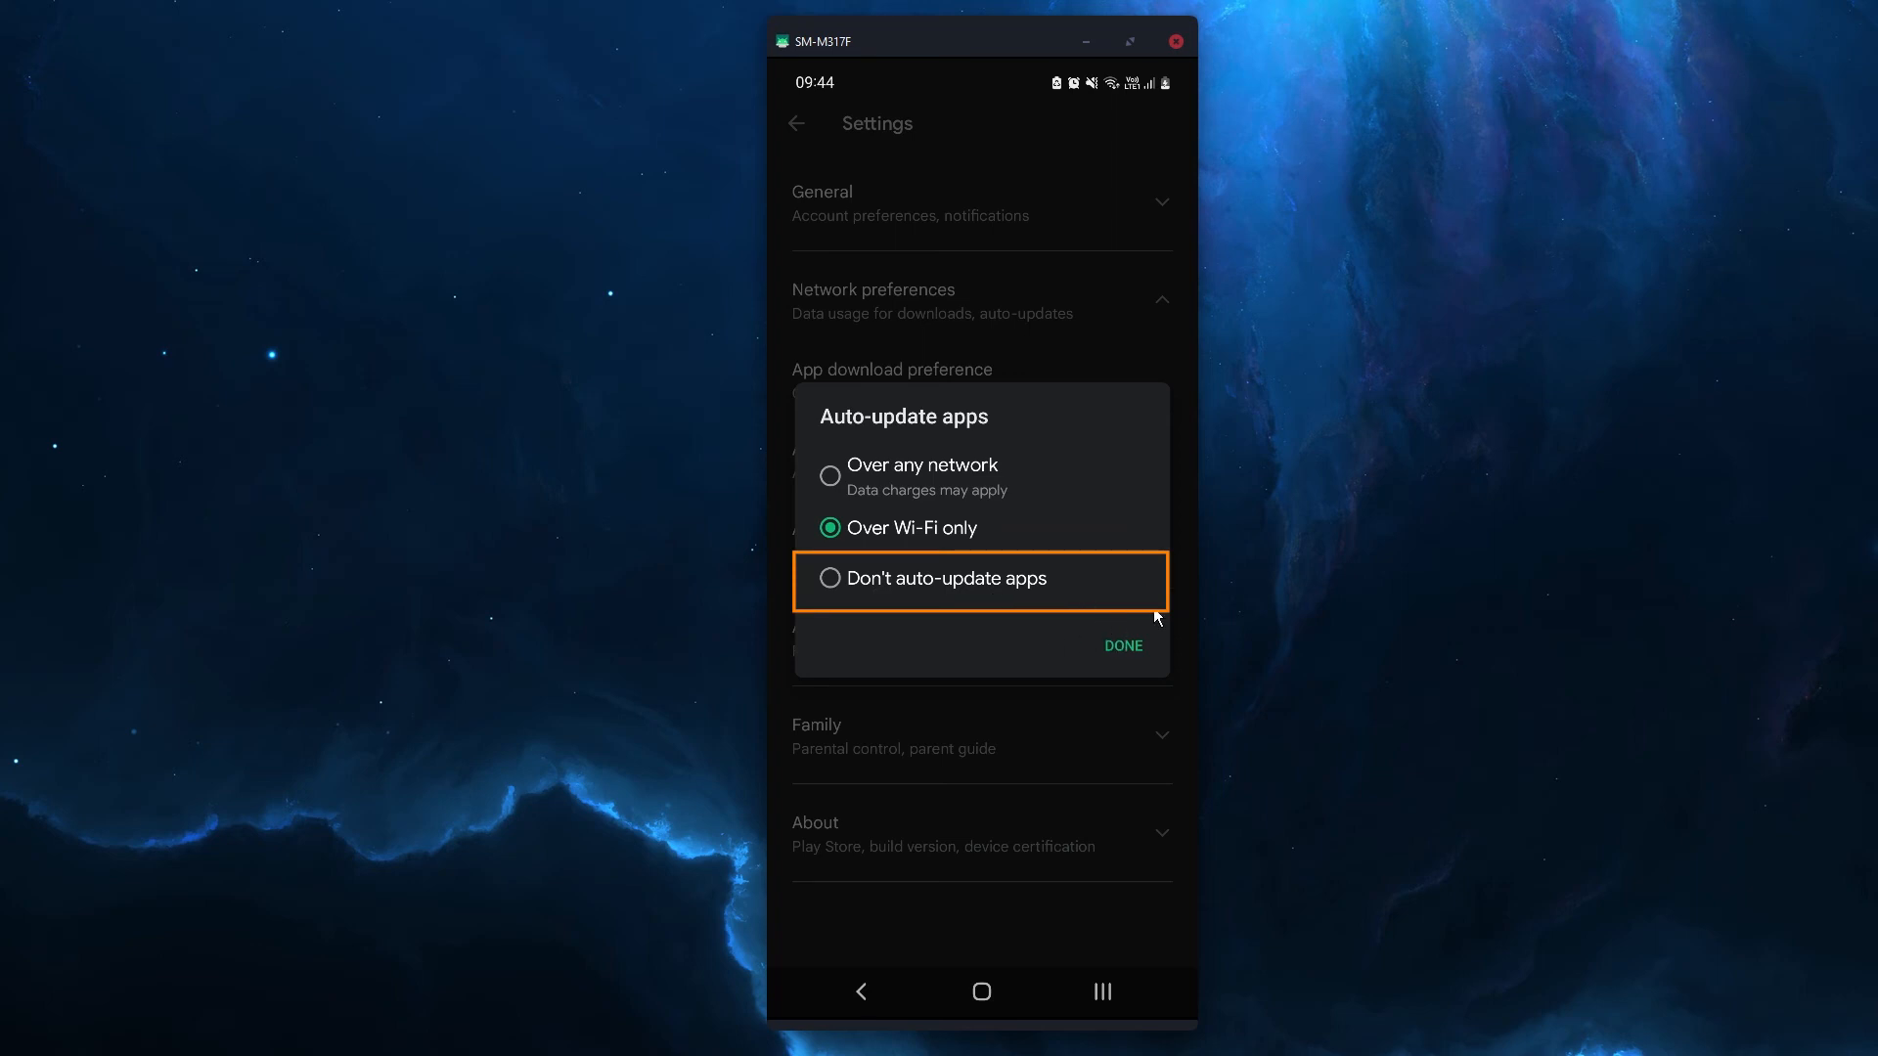
click(1122, 646)
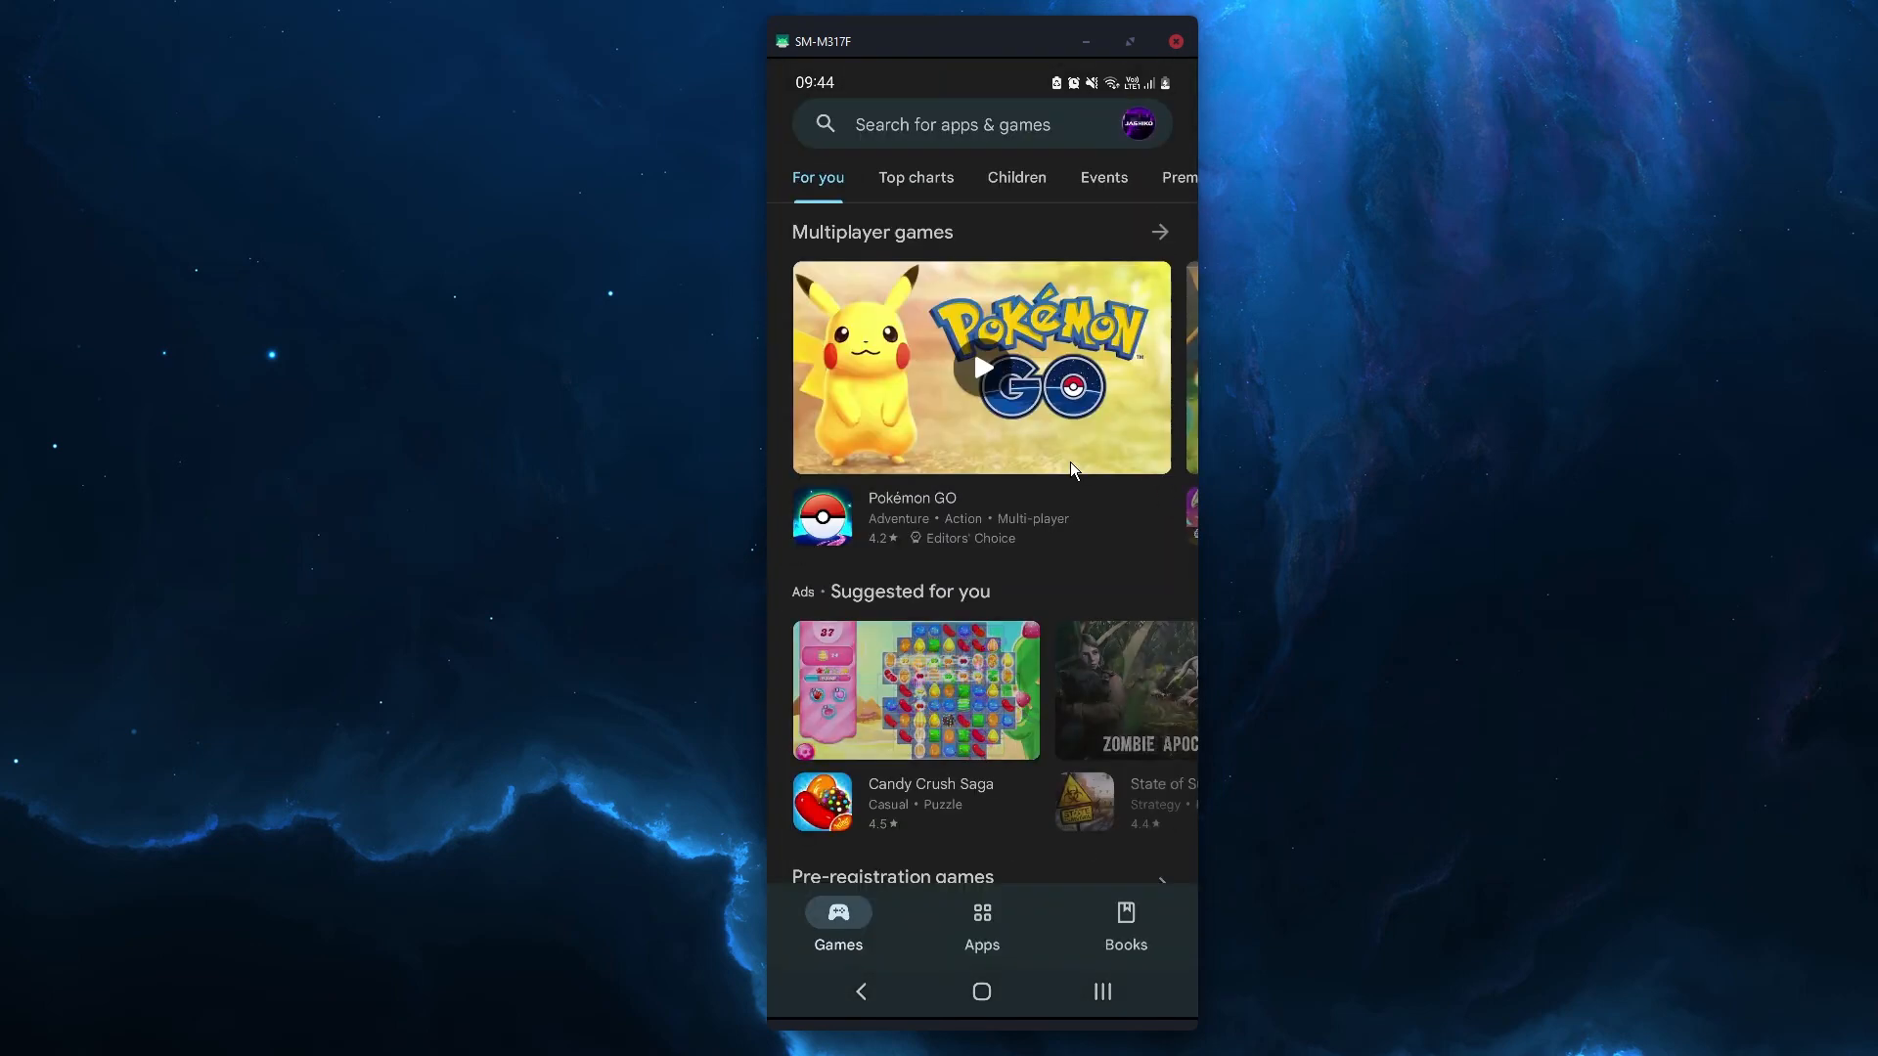
click(981, 991)
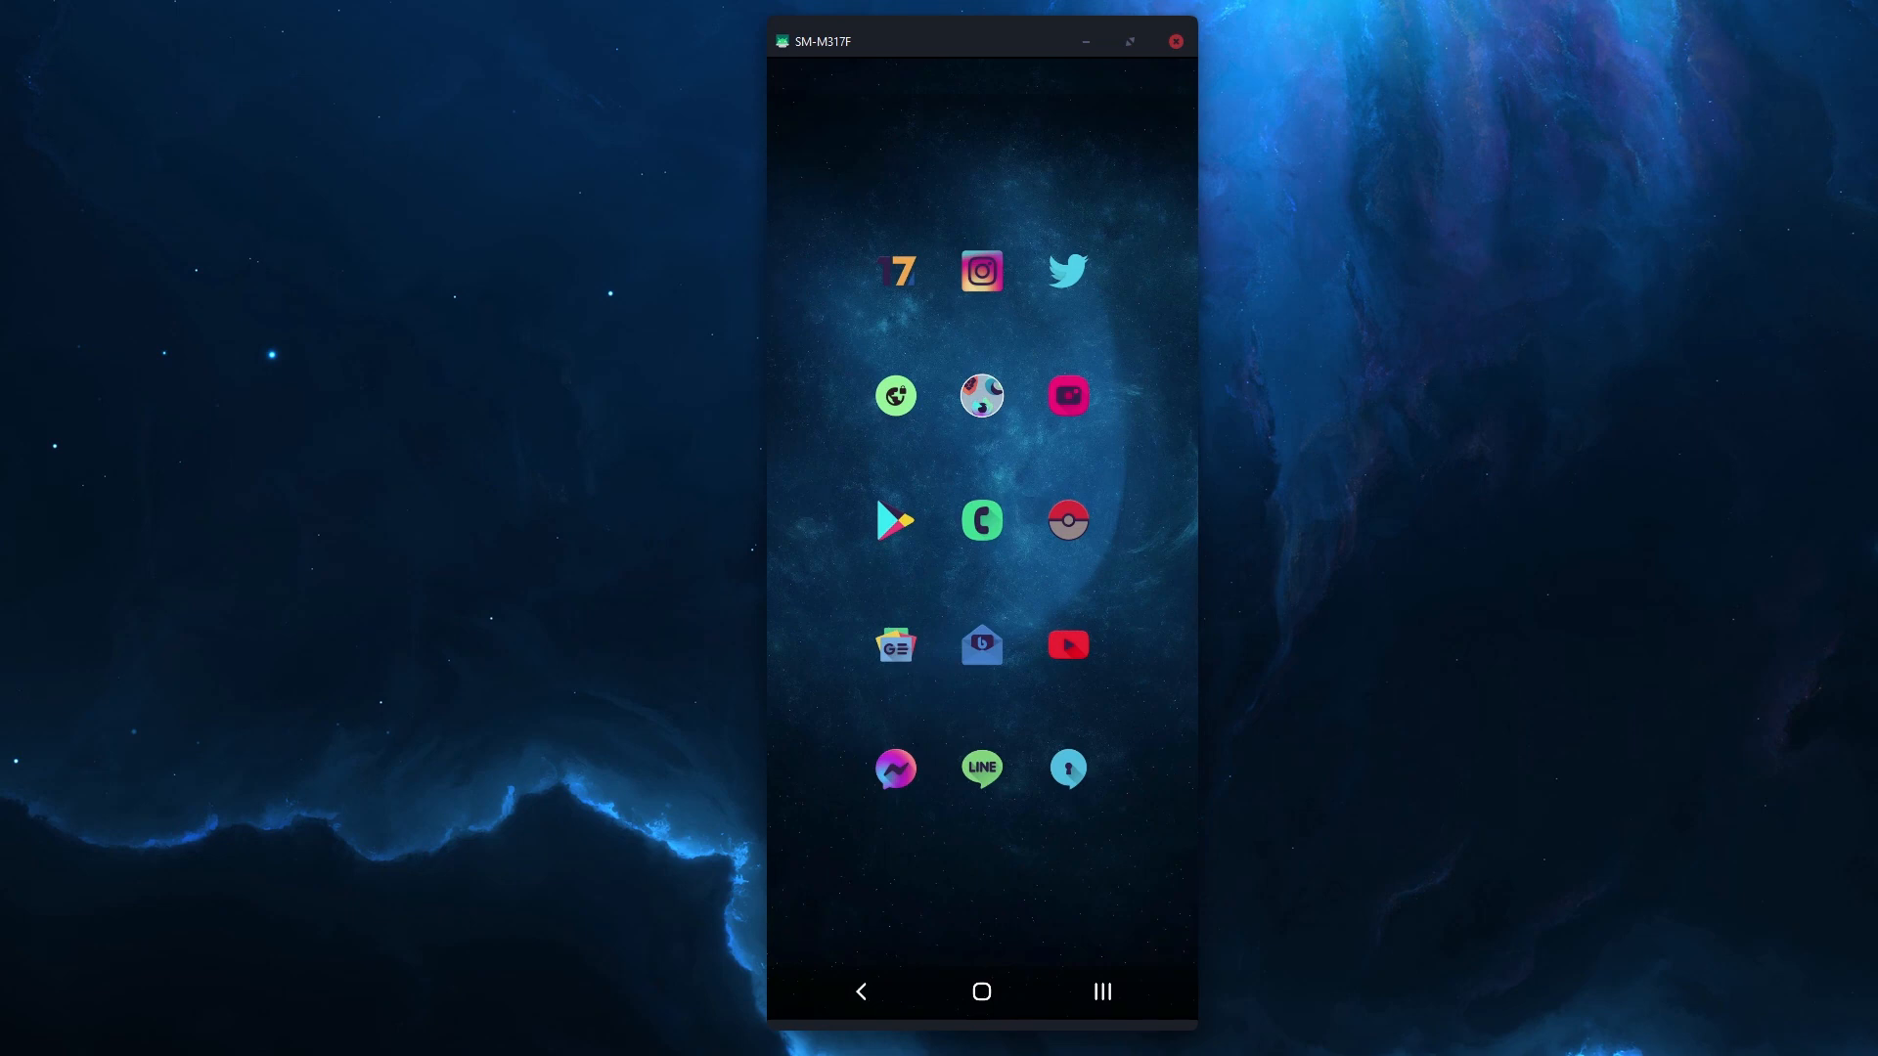